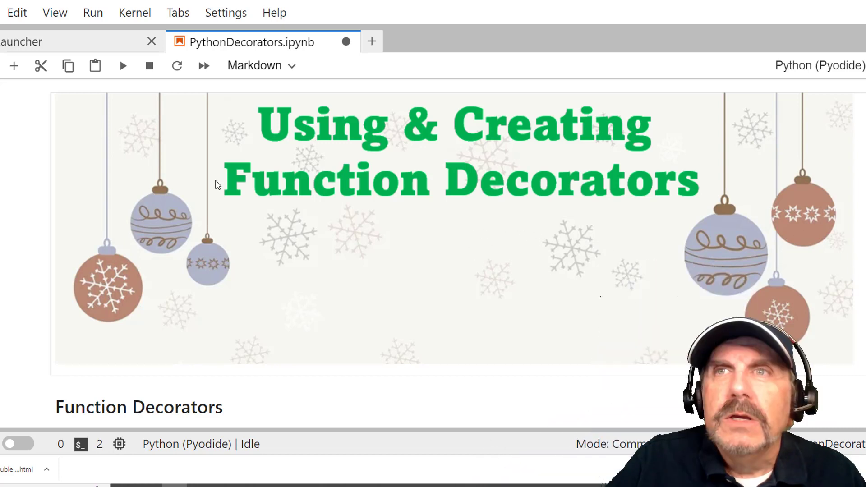
mouse_move(348, 216)
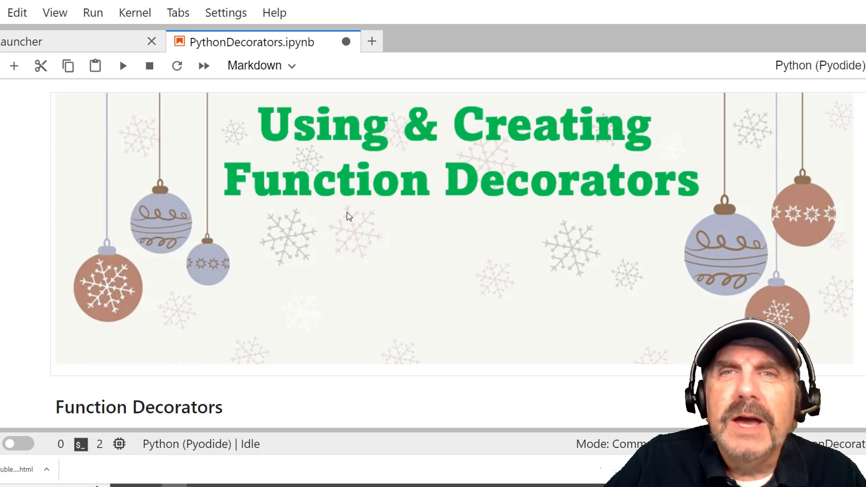
Scroll the Real Python decorators primer to its table of contents and back to the notebook intro.
scroll(down, 3)
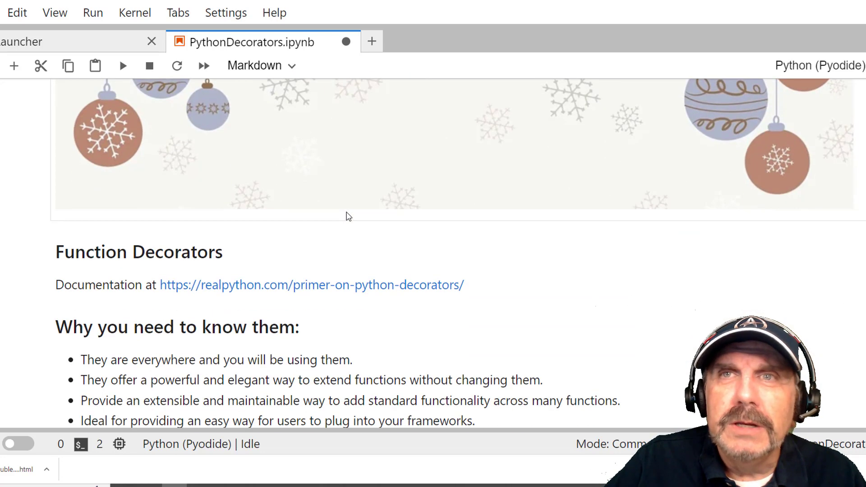
scroll(up, 3)
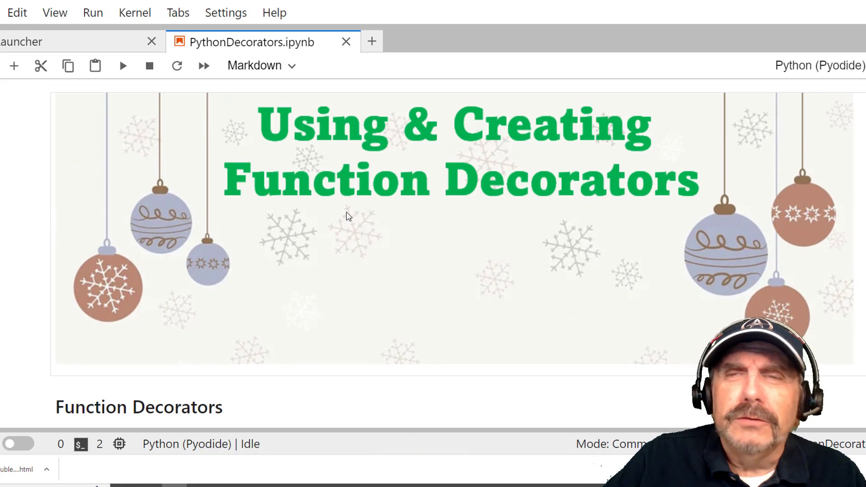
scroll(down, 3)
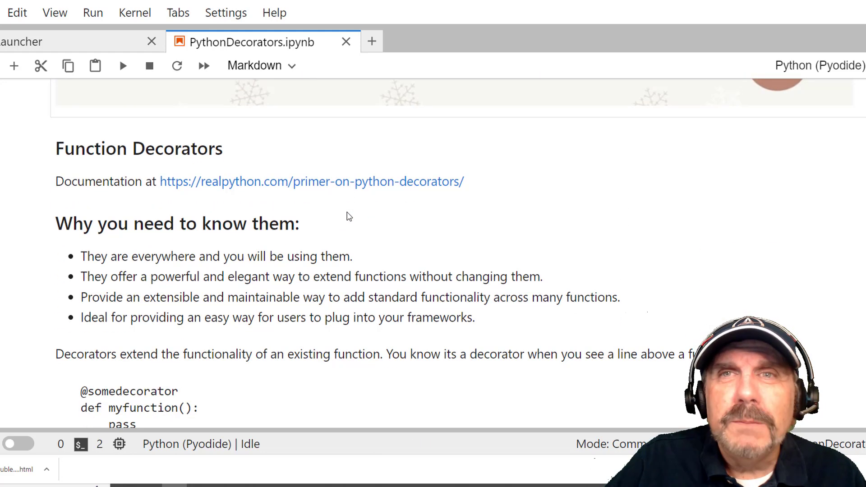
scroll(down, 3)
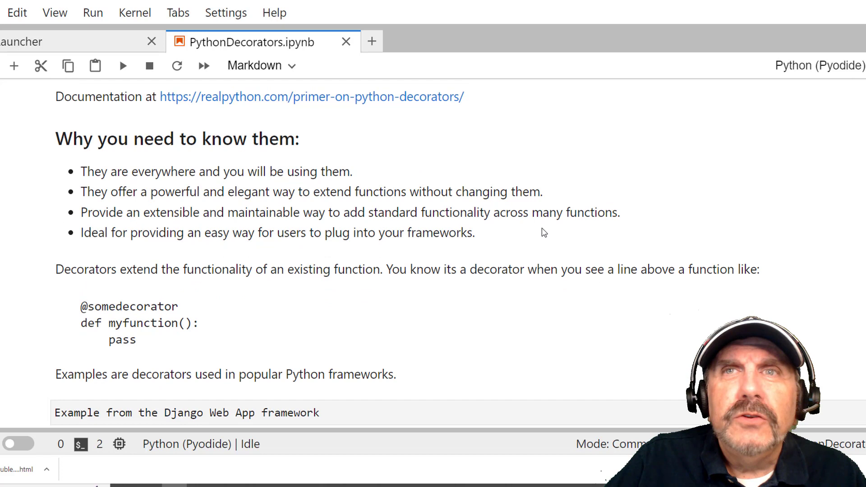
scroll(up, 3)
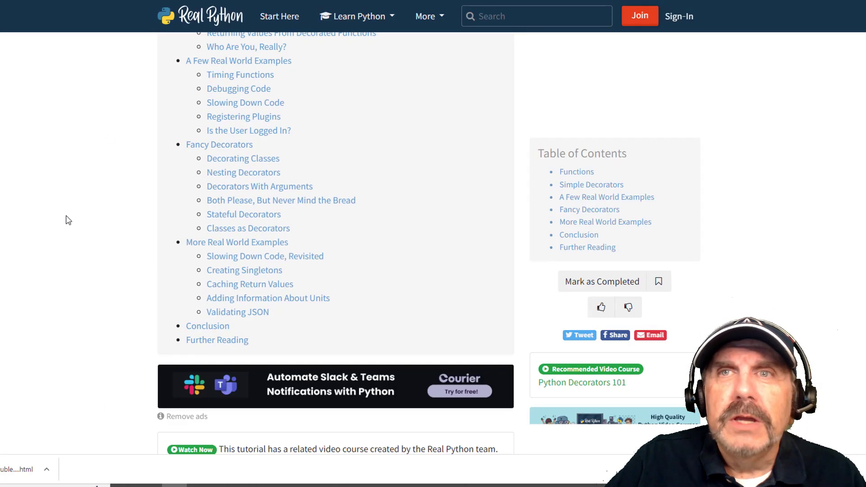
scroll(up, 3)
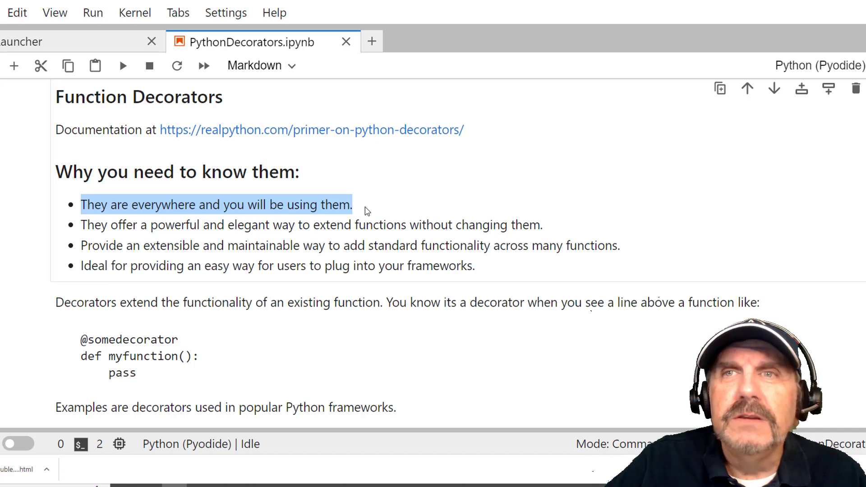
mouse_move(286, 235)
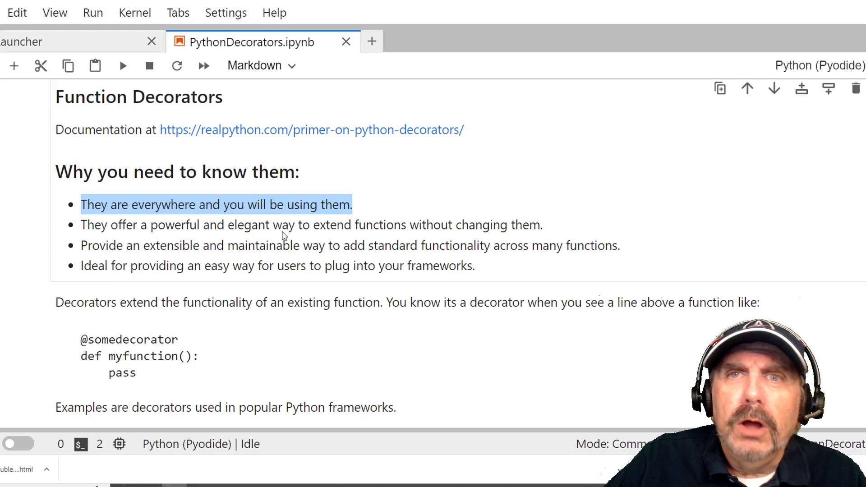
mouse_move(279, 235)
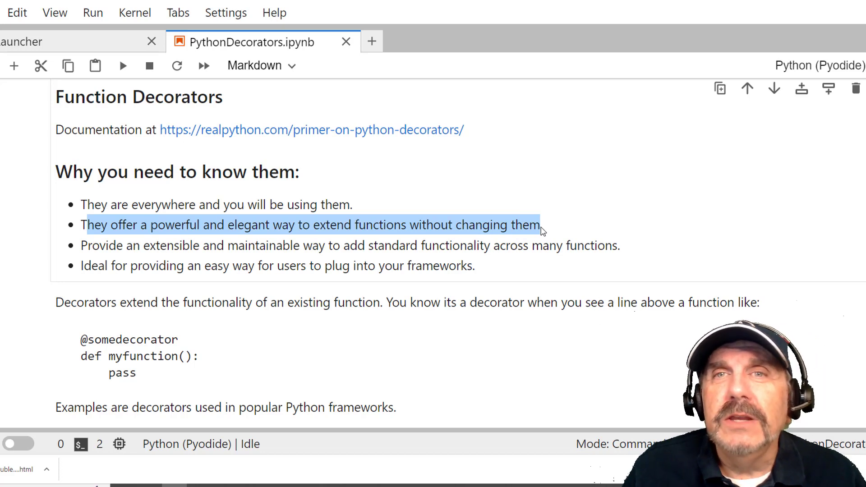
mouse_move(308, 184)
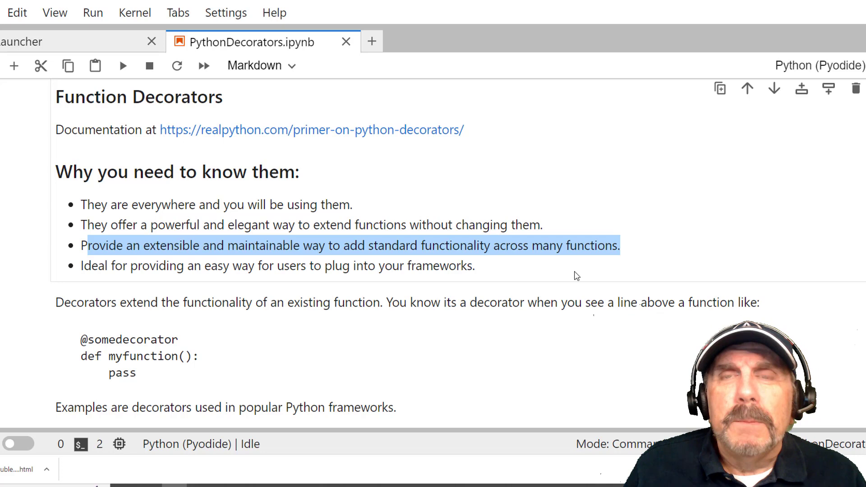
mouse_move(529, 280)
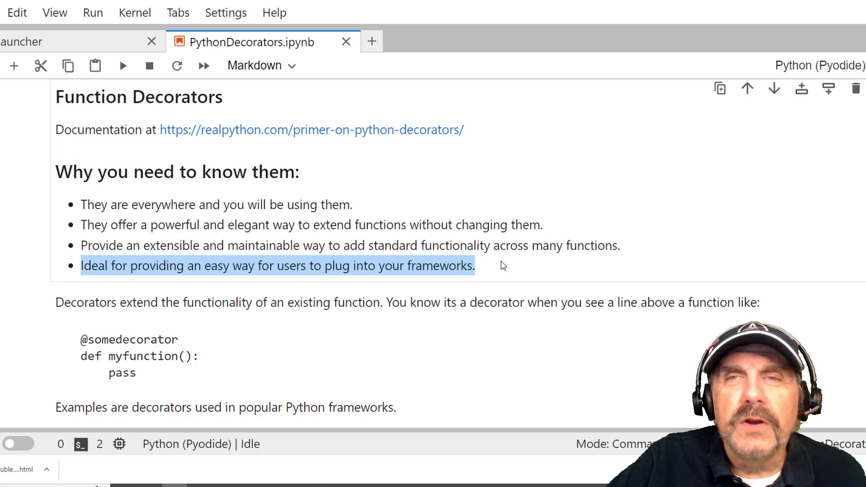
scroll(down, 3)
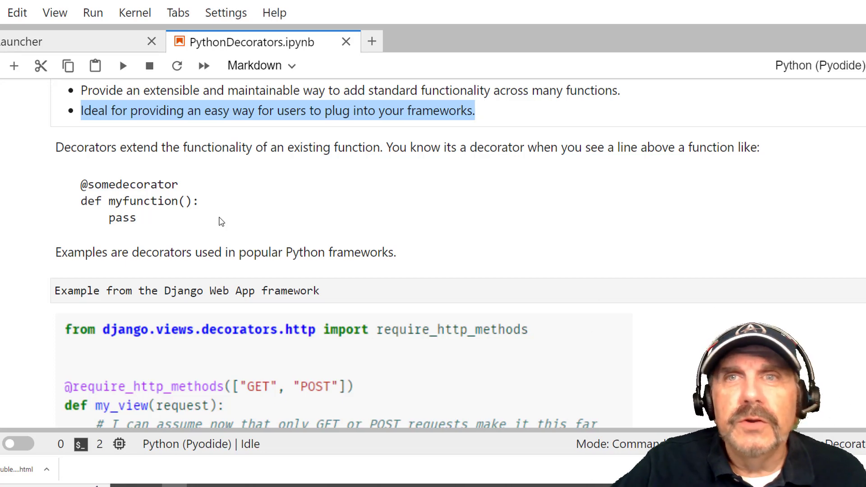
scroll(down, 3)
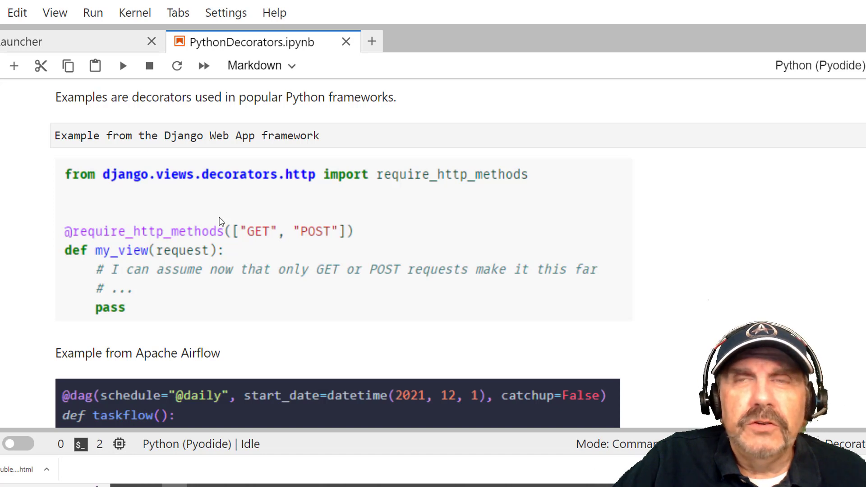
scroll(down, 3)
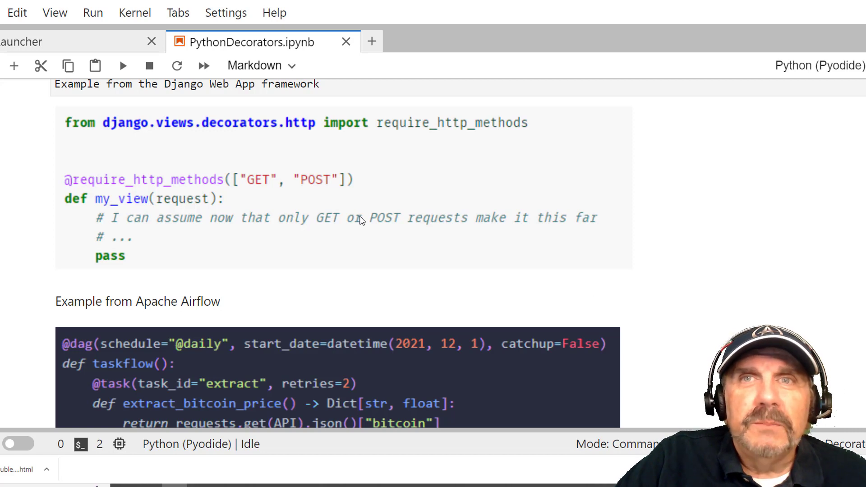
scroll(down, 3)
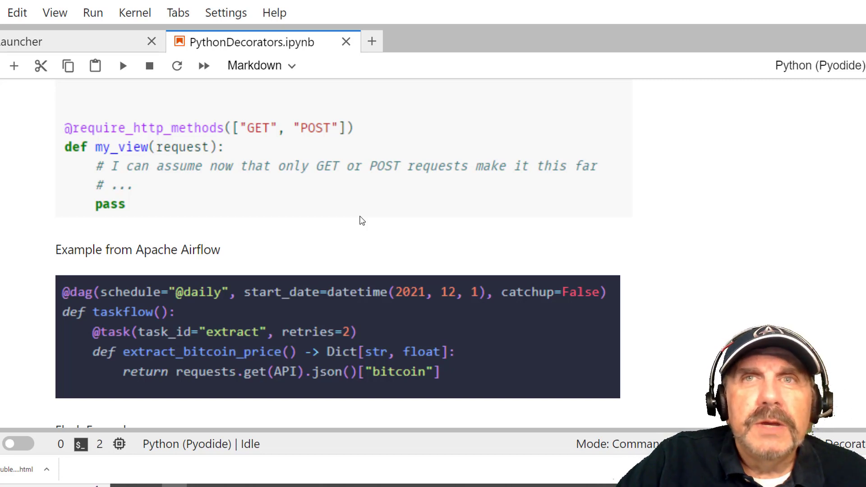
scroll(down, 3)
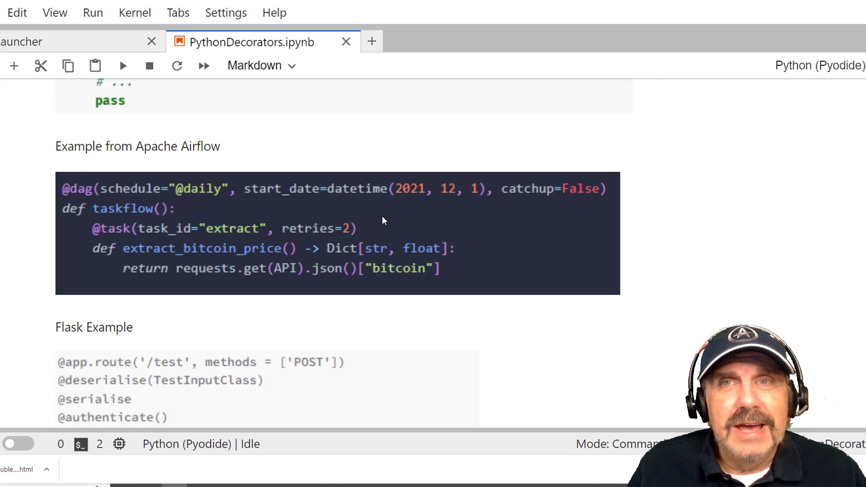
scroll(down, 3)
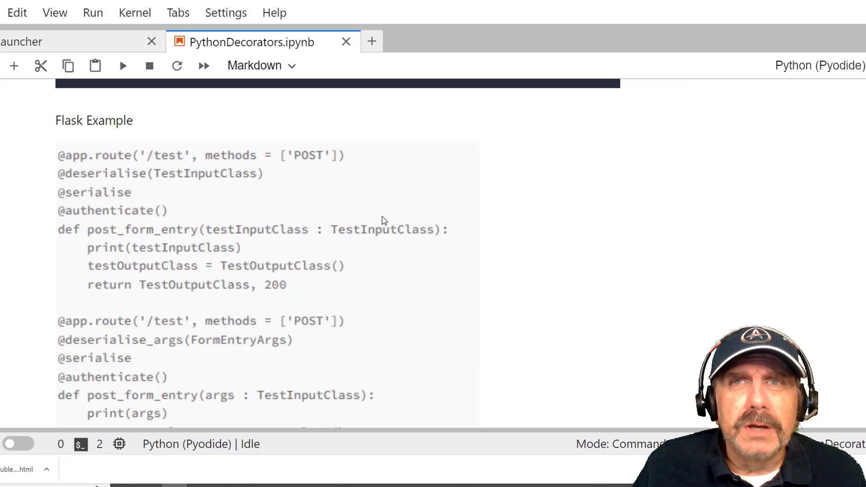
mouse_move(417, 262)
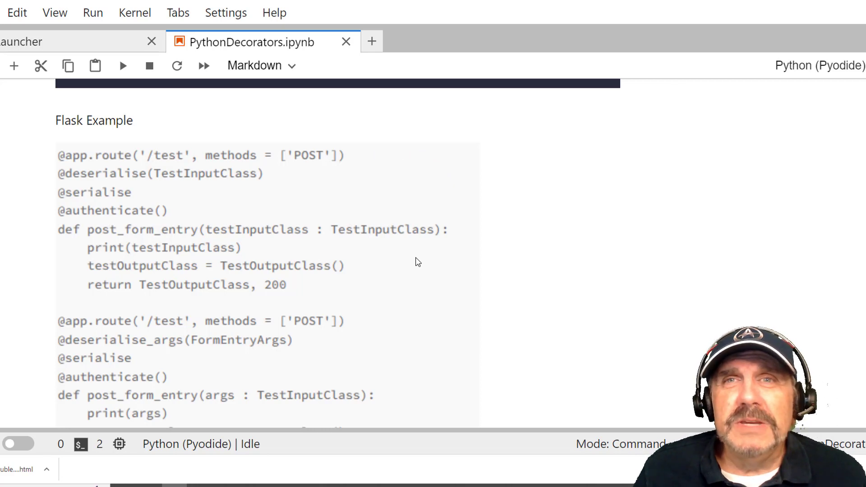
scroll(down, 3)
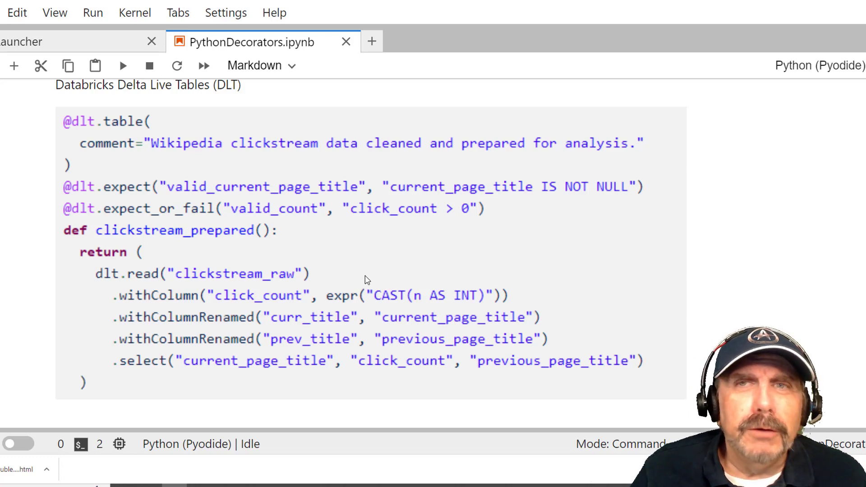
Follow the wiki.python.org/moin/Decorators link and browse its decorator table.
scroll(down, 3)
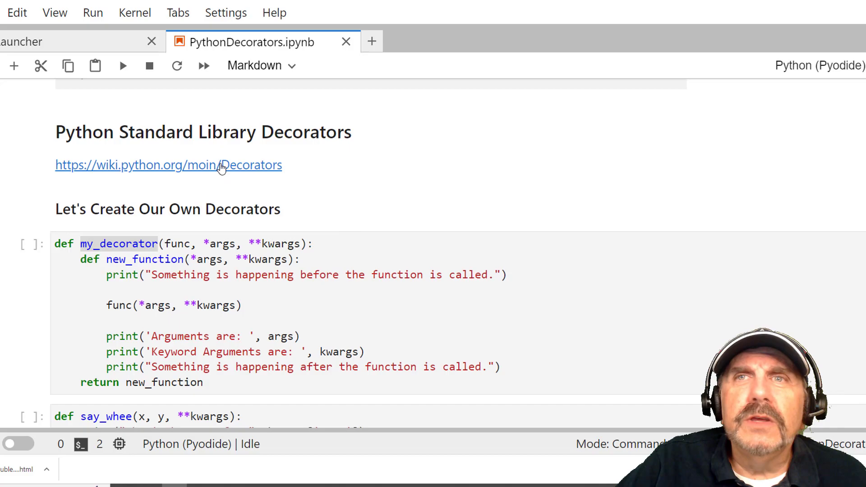
click(168, 165)
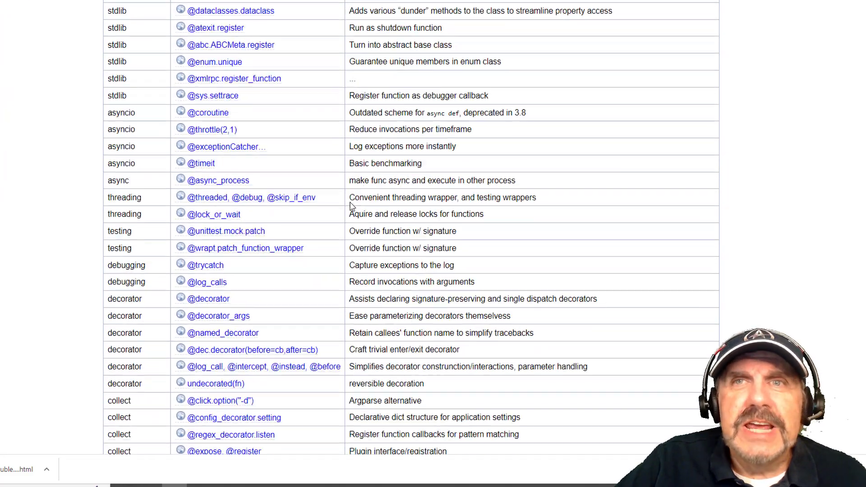
scroll(down, 3)
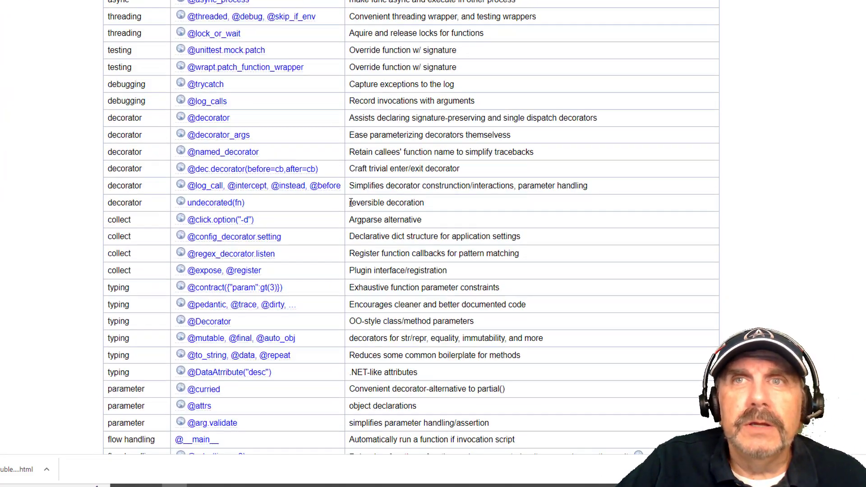
scroll(up, 3)
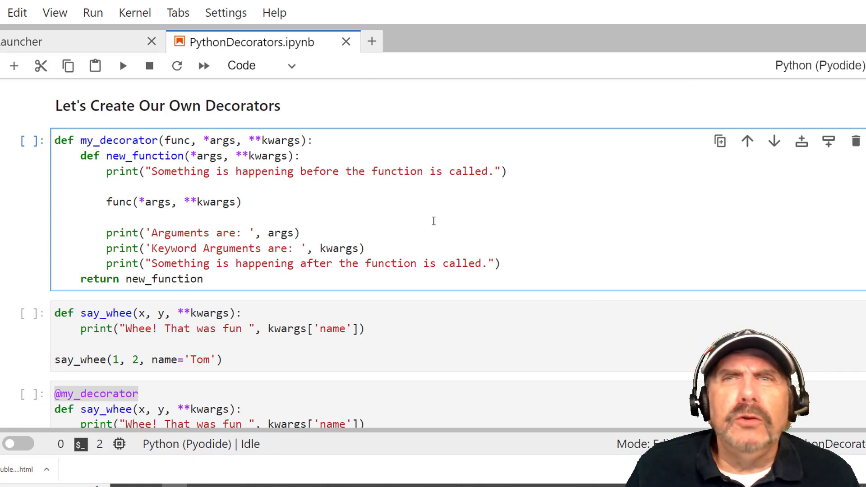
click(108, 217)
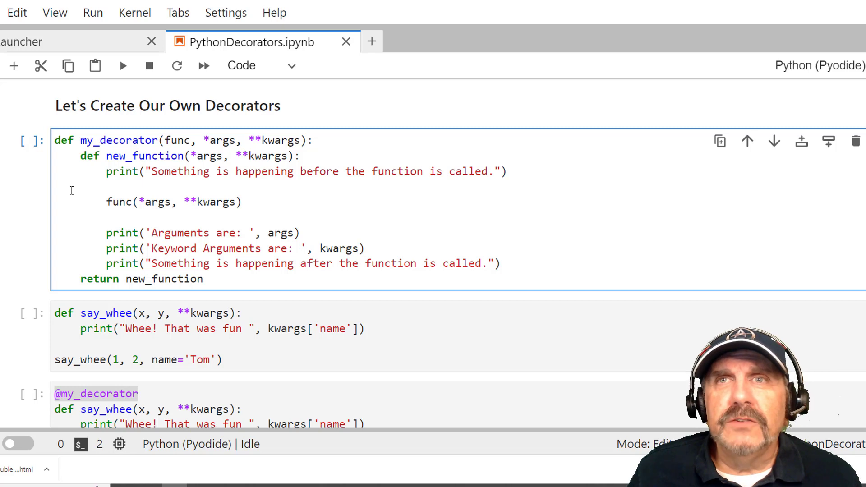
click(107, 217)
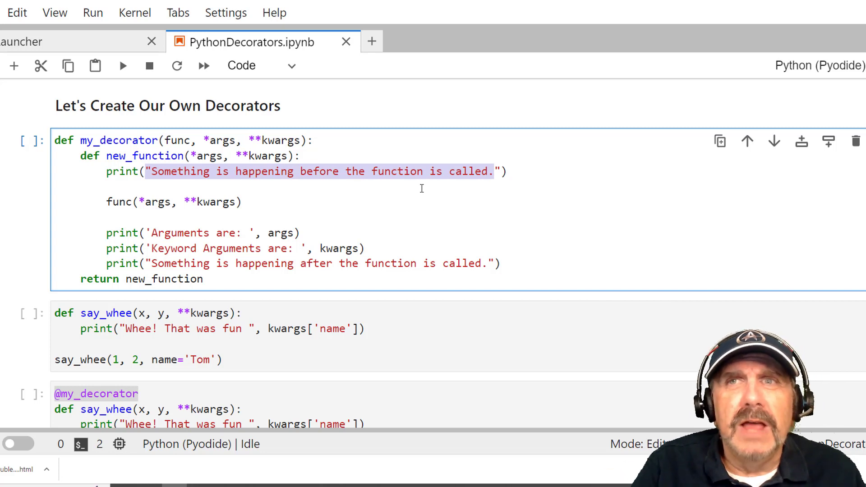
click(107, 186)
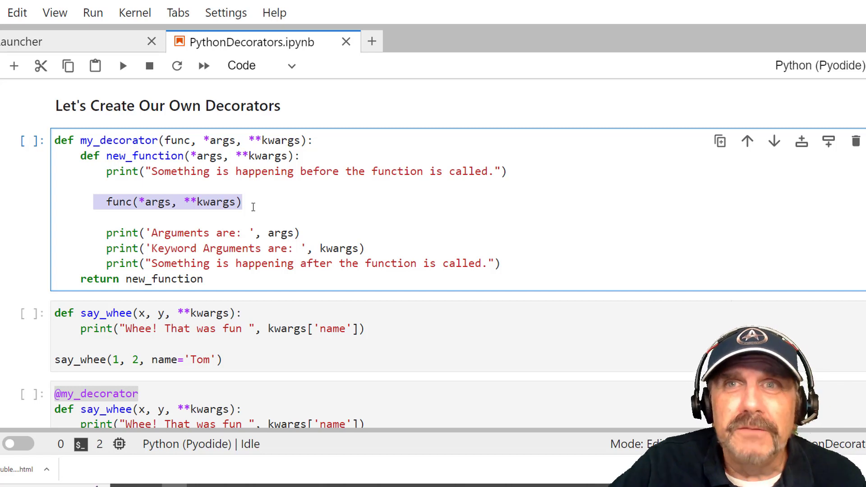
click(243, 201)
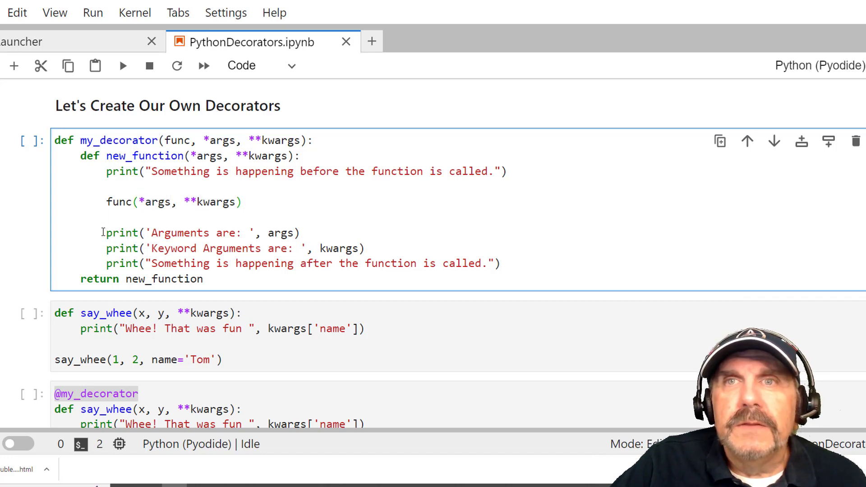
mouse_move(88, 249)
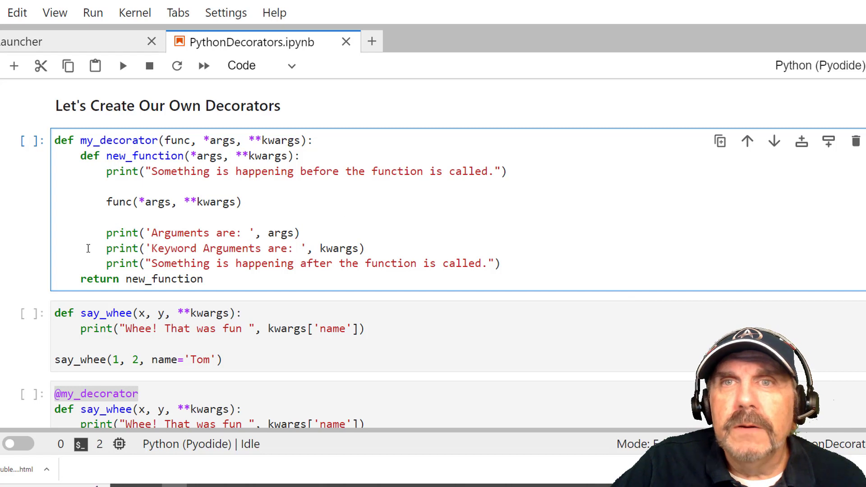
click(300, 233)
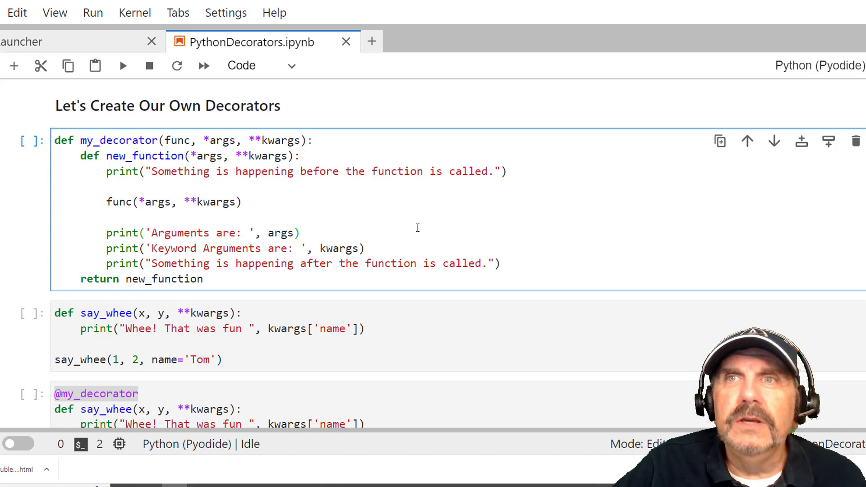
double_click(318, 171)
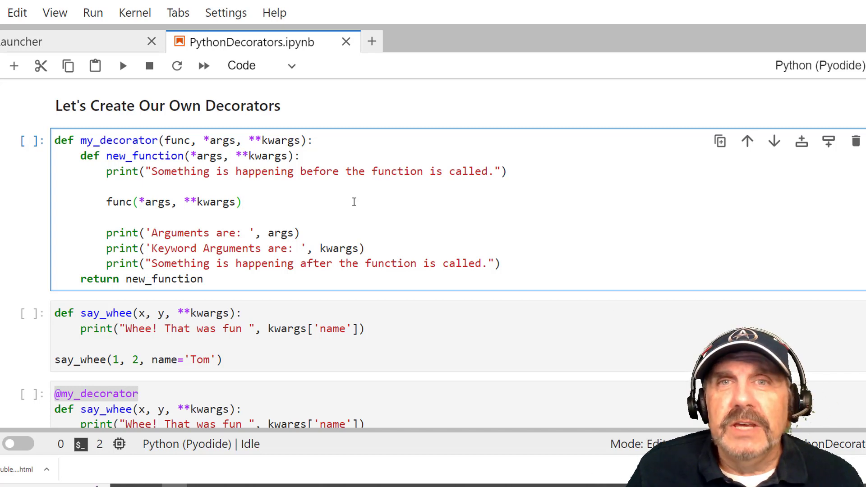
mouse_move(290, 229)
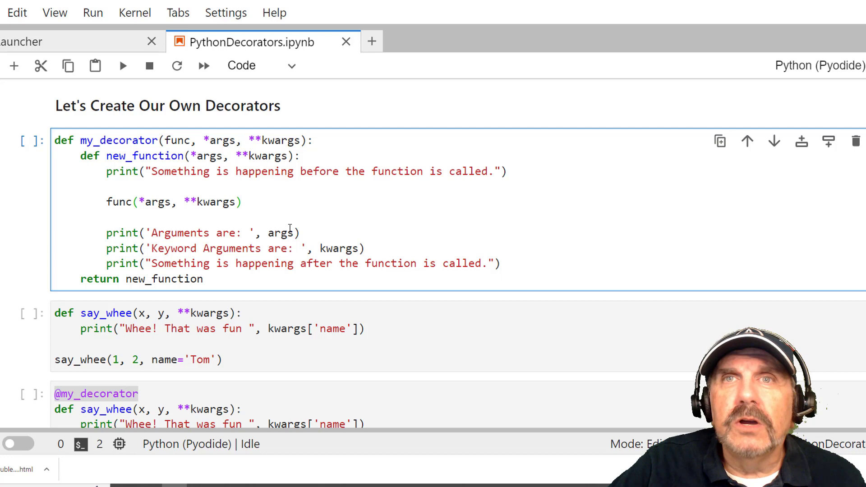
mouse_move(321, 191)
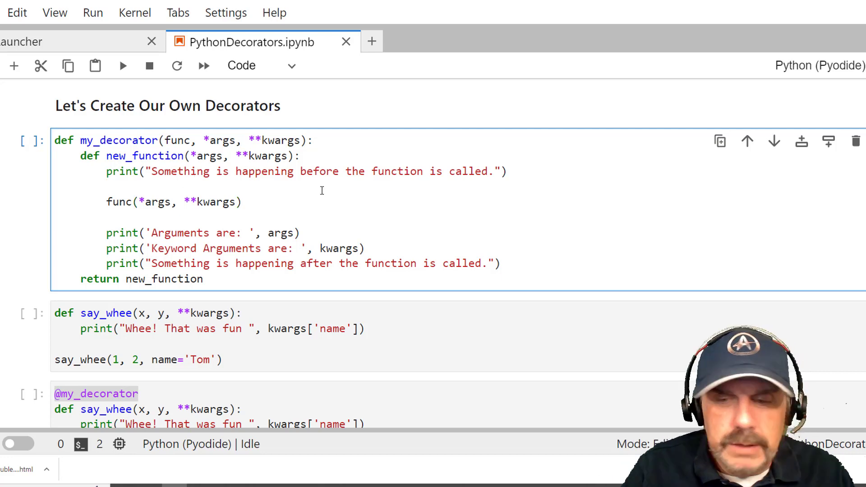
Select and run the plain say_whee cell, printing 'Whee! That was fun Tom'.
scroll(down, 3)
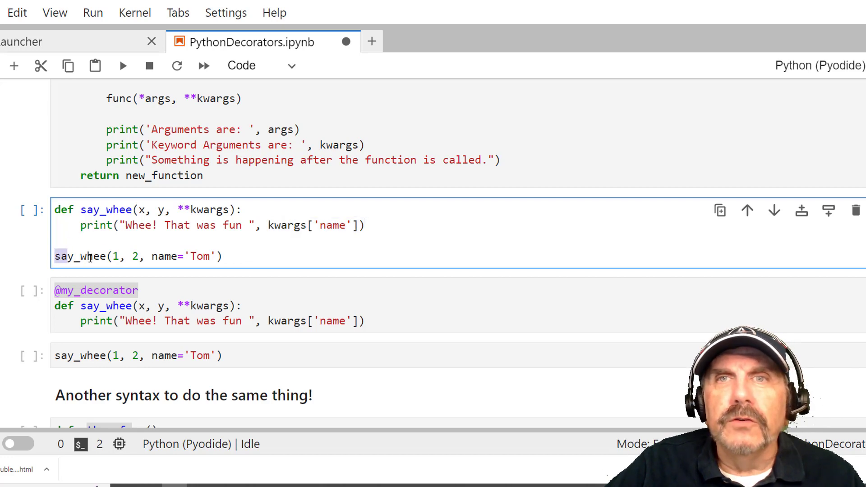
click(129, 255)
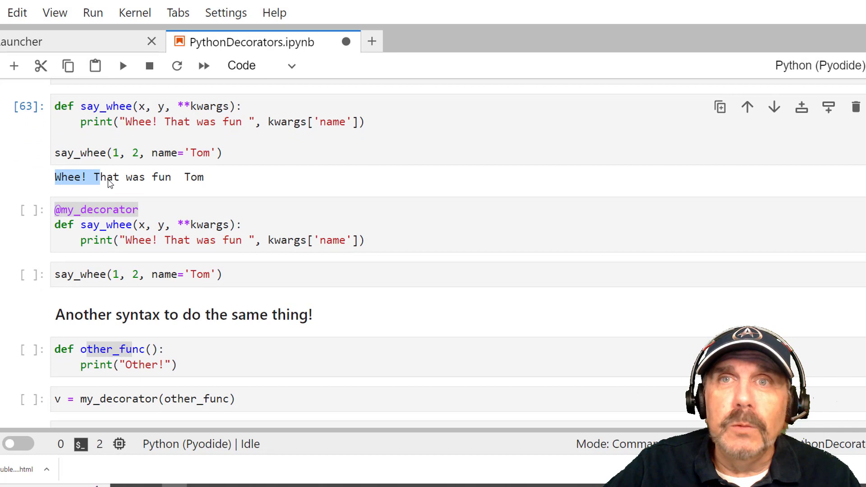
click(232, 153)
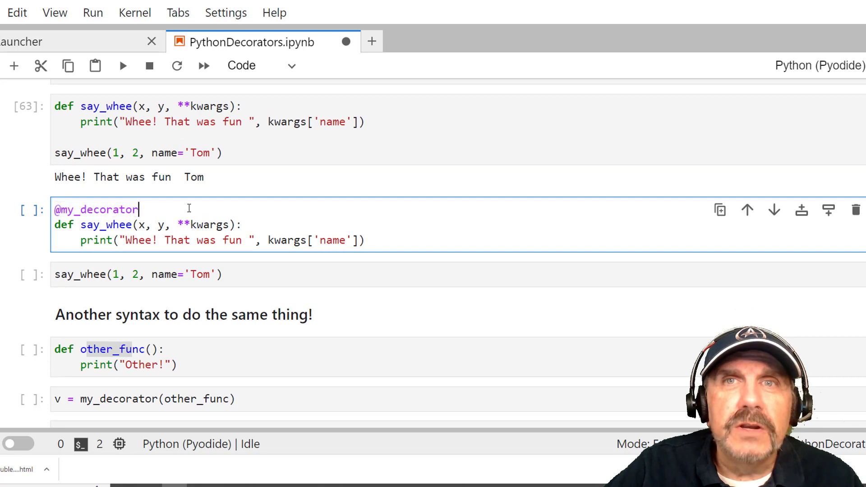
double_click(96, 209)
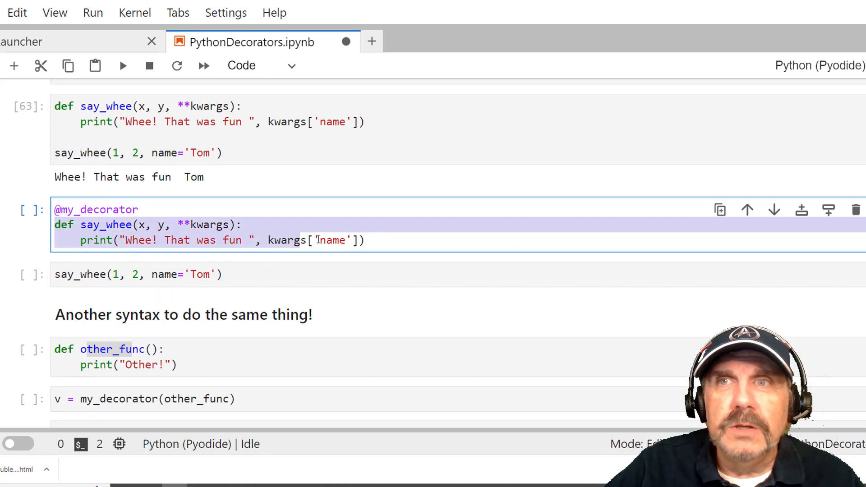
key(ctrl+s)
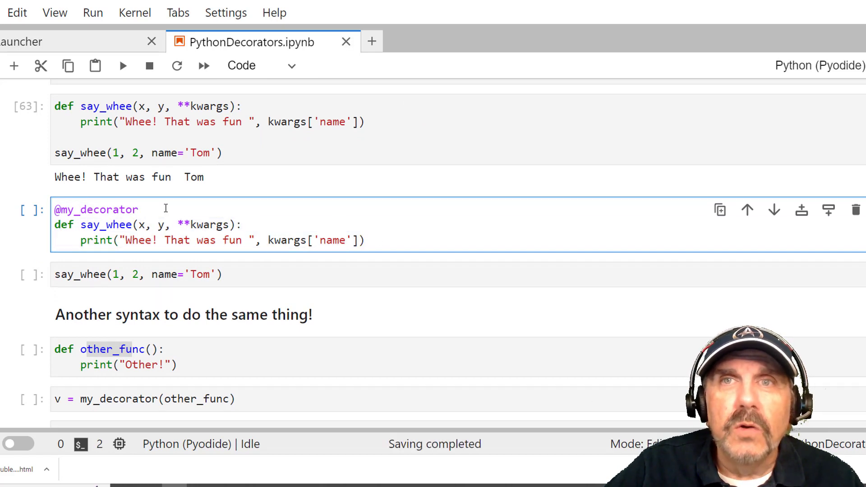
click(139, 210)
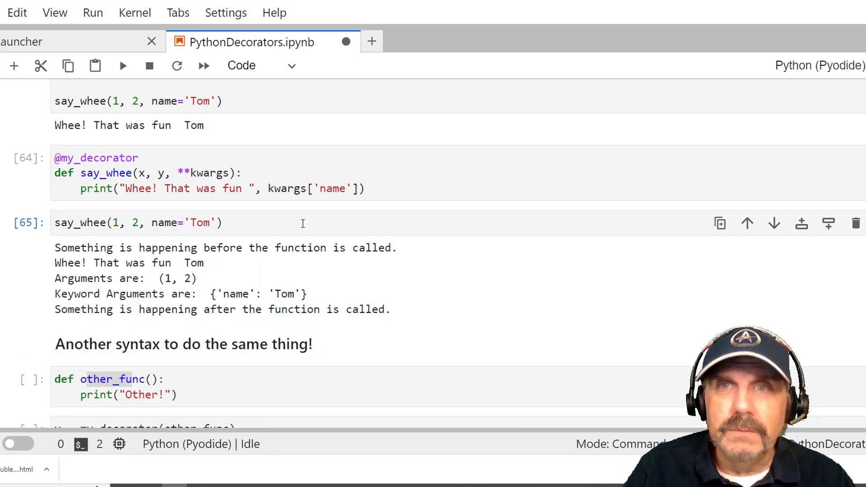
mouse_move(39, 198)
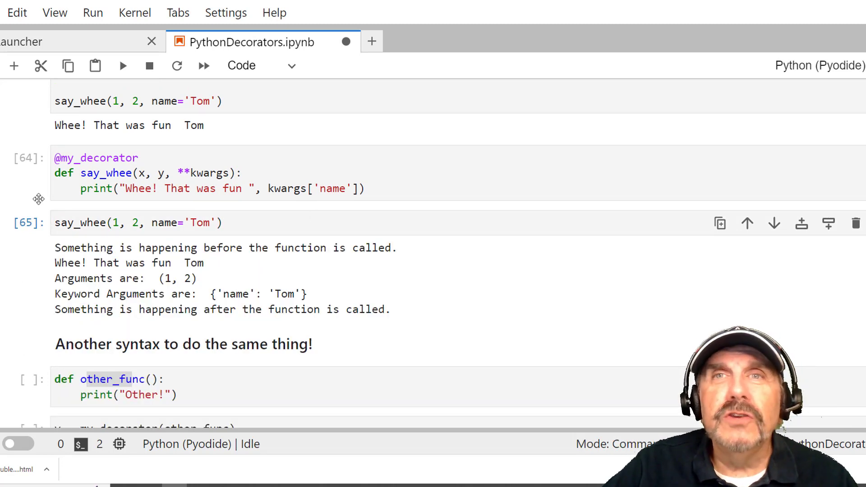
scroll(down, 3)
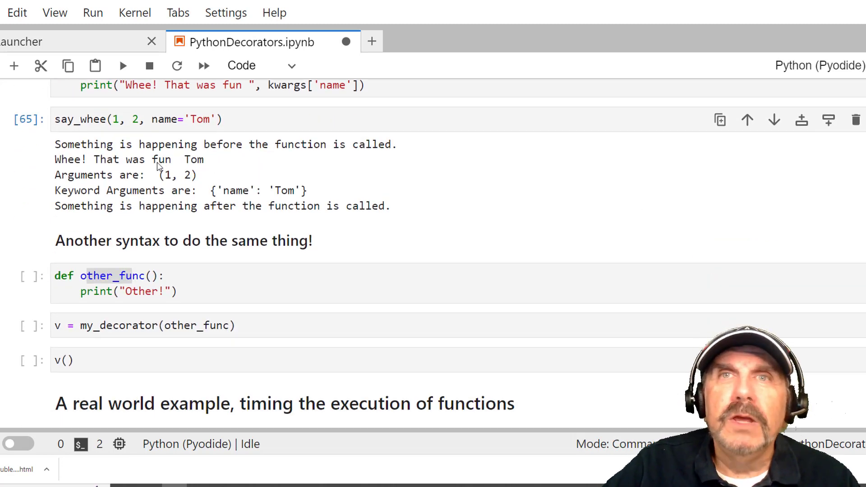
double_click(88, 144)
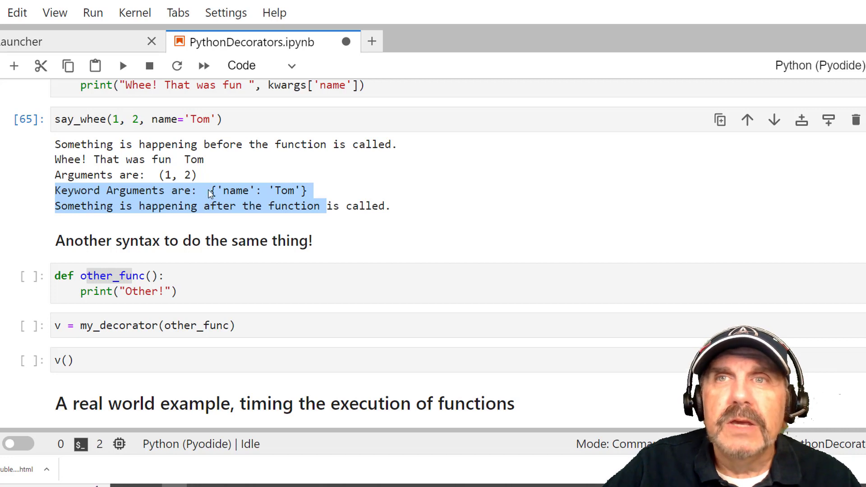
click(210, 197)
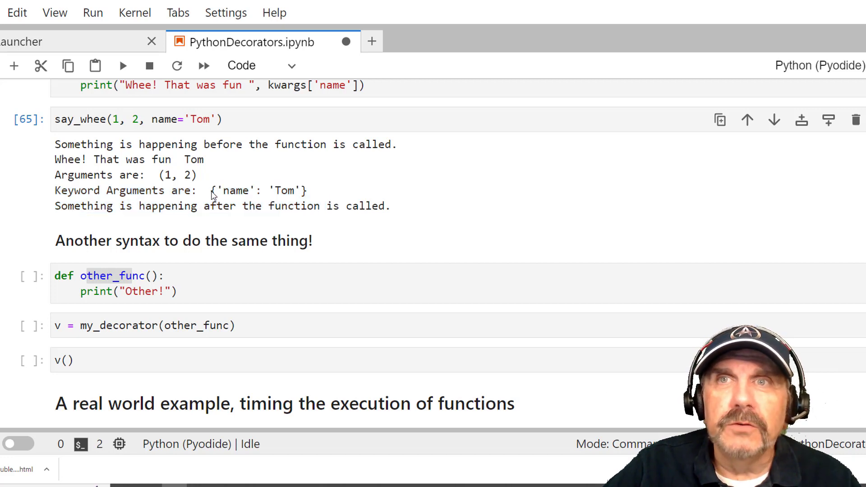
double_click(221, 206)
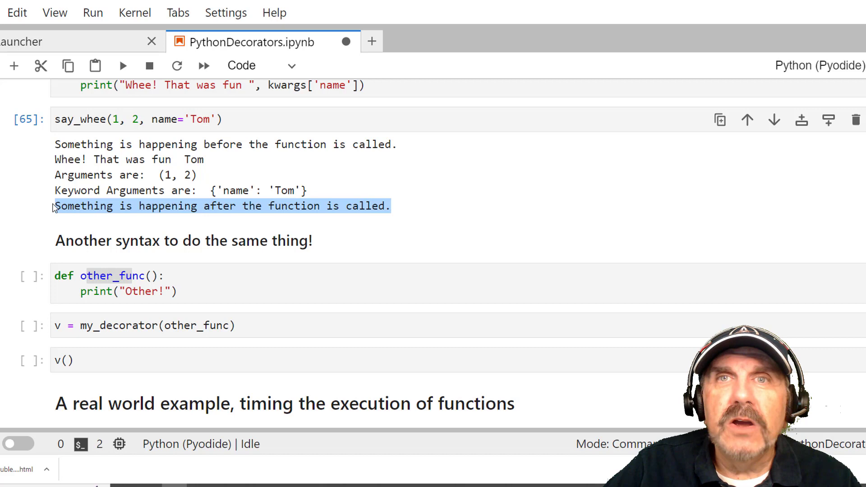
mouse_move(179, 176)
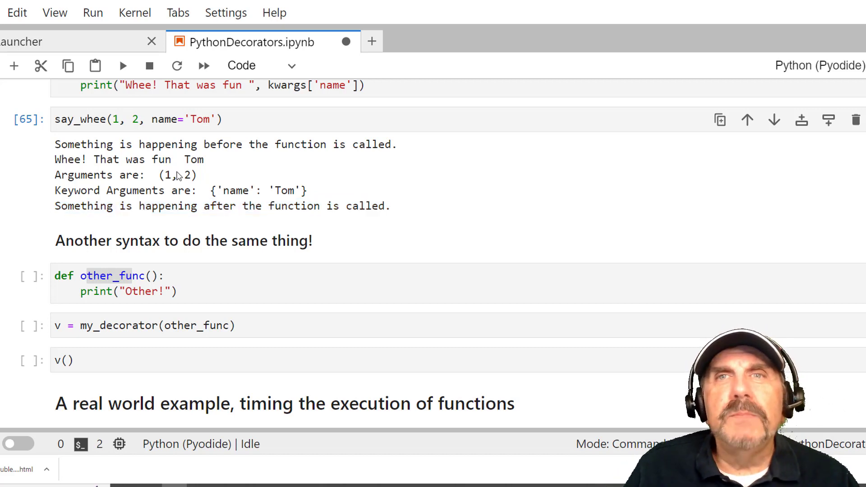
mouse_move(187, 190)
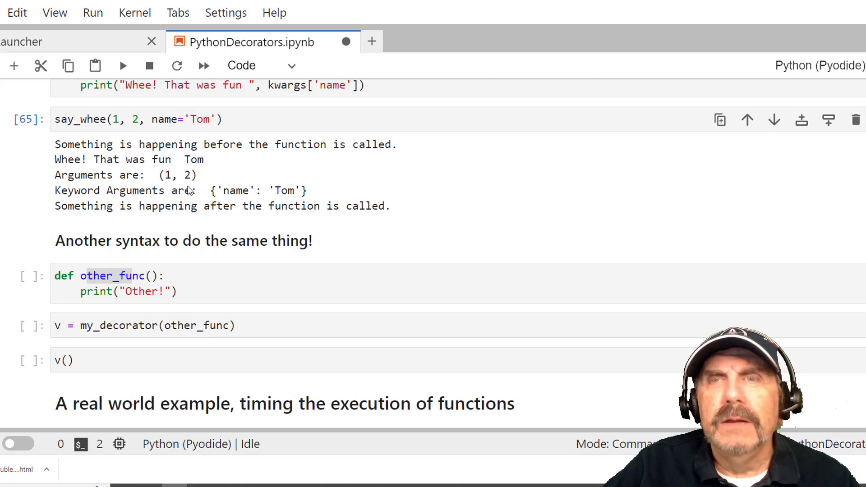
scroll(up, 3)
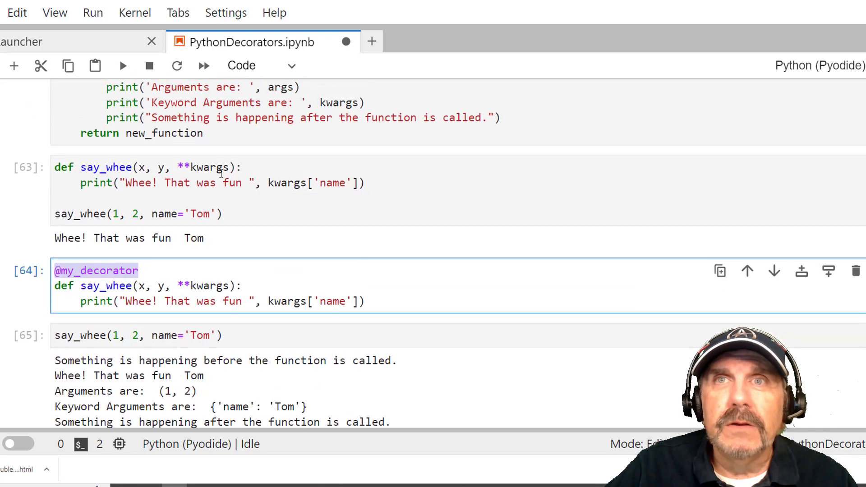
scroll(up, 3)
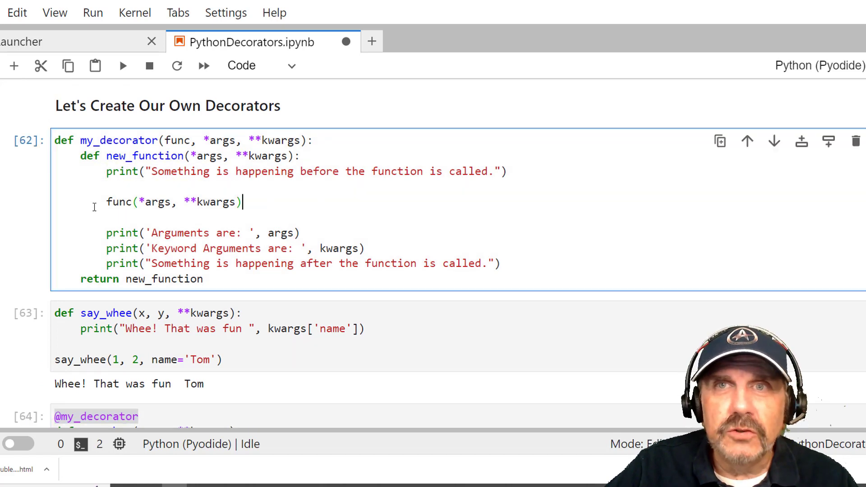
triple_click(166, 201)
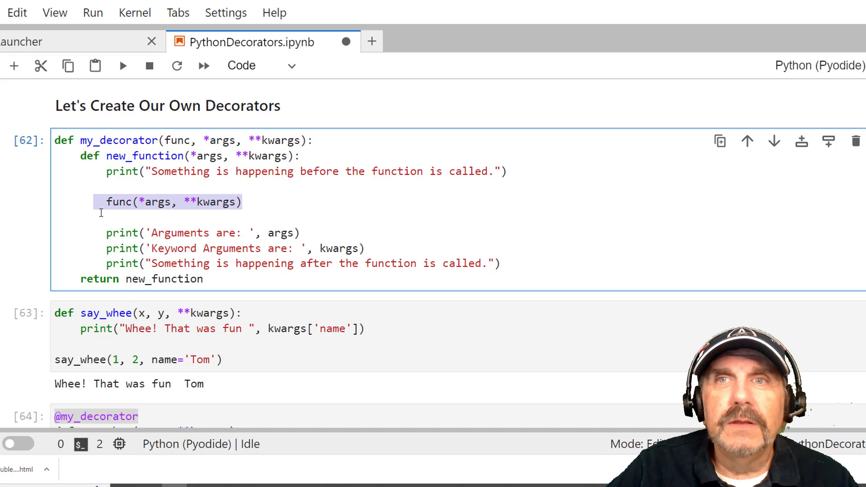
scroll(down, 3)
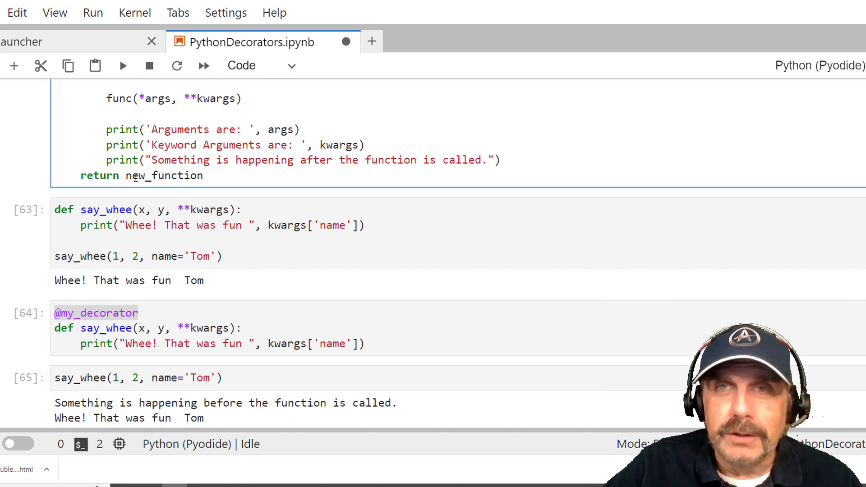
click(117, 176)
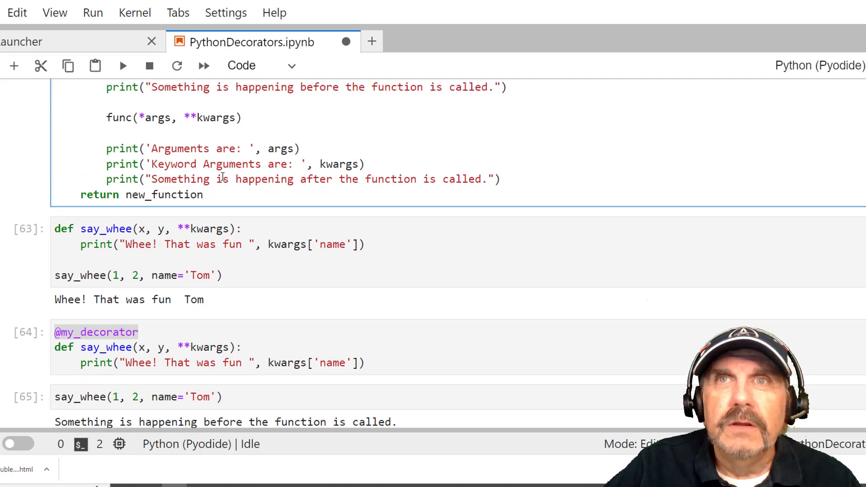
scroll(up, 3)
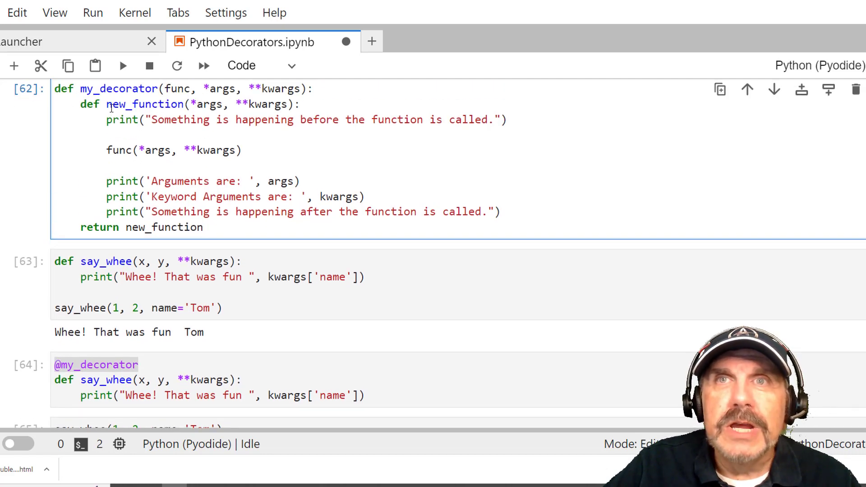
click(107, 135)
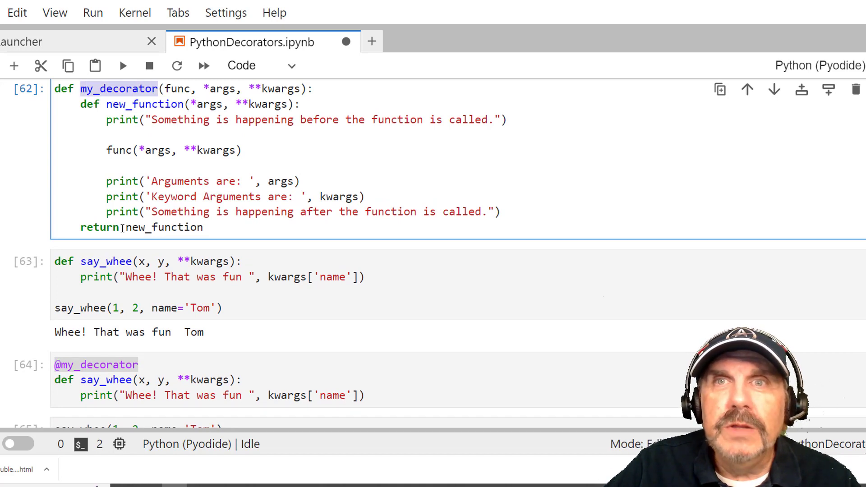
double_click(164, 227)
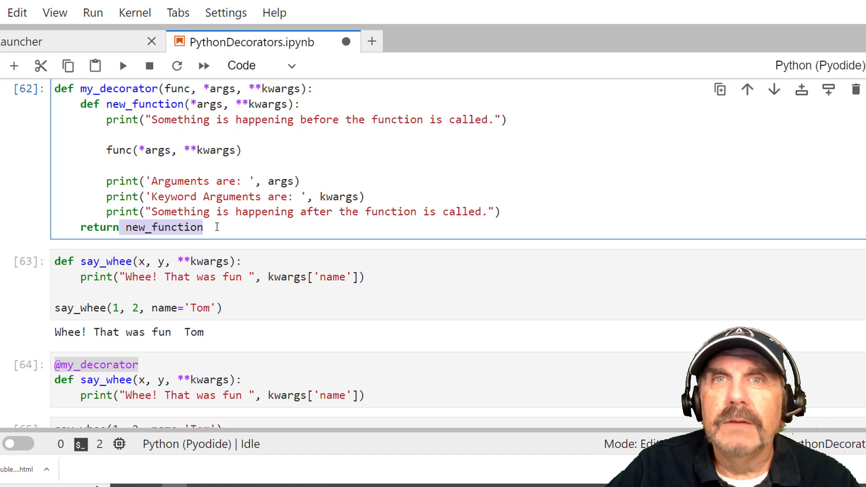
click(203, 228)
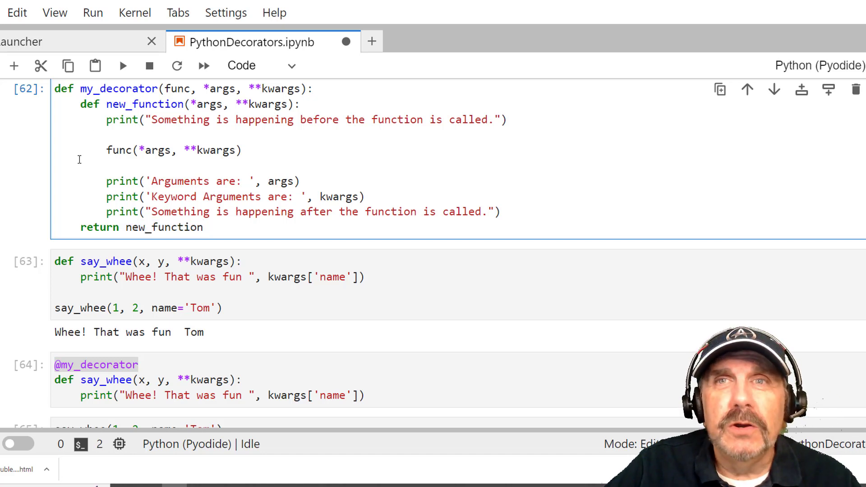
click(203, 227)
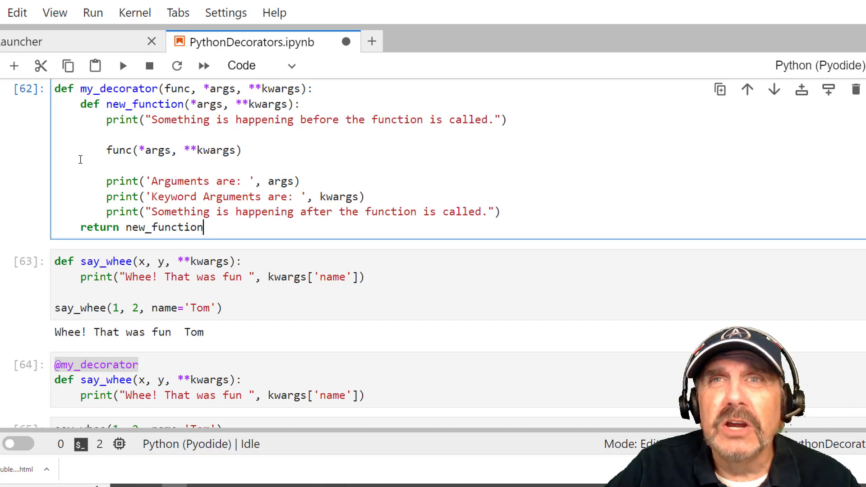
drag(106, 119, 364, 196)
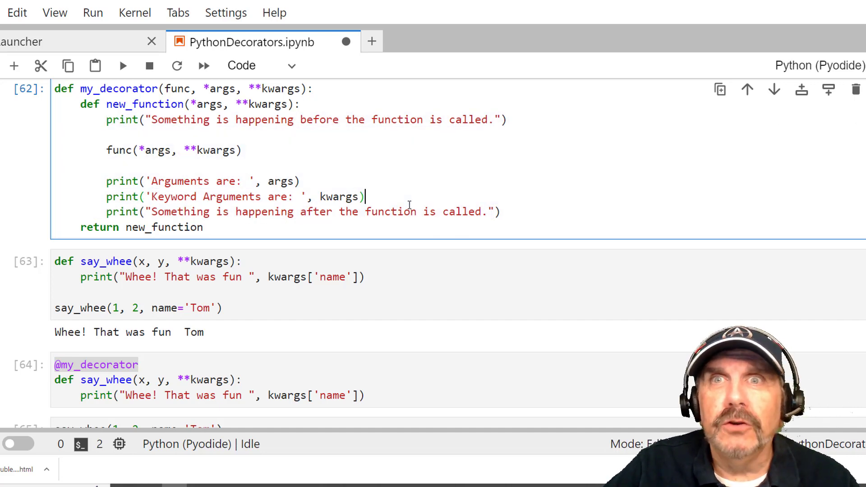
scroll(down, 3)
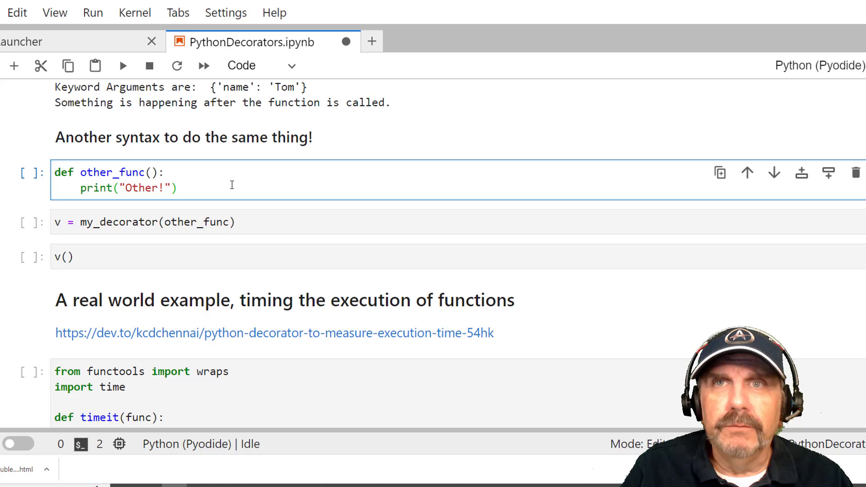
Run other_func, then v = my_decorator(other_func) and v(), printing Other! between the before/after messages.
key(shift+enter)
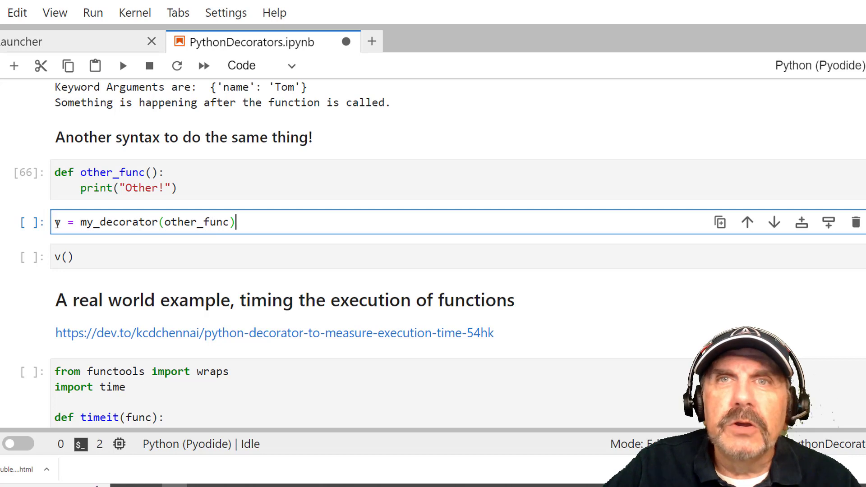
key(ctrl+s)
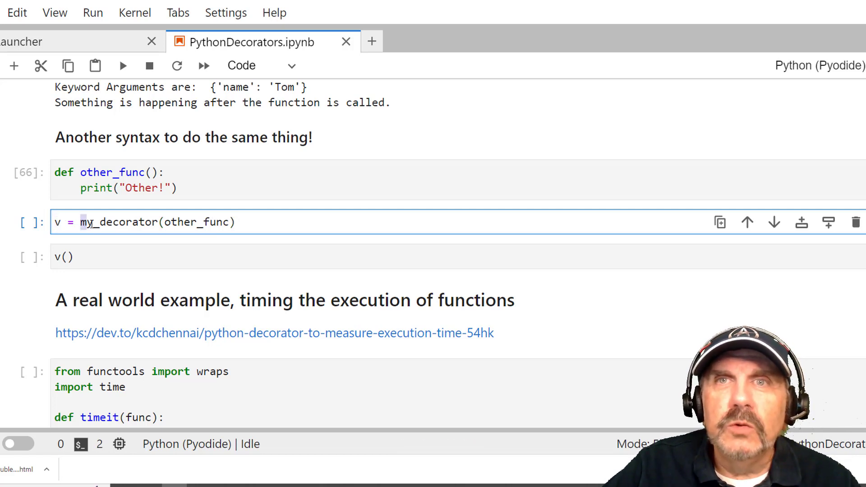
double_click(180, 222)
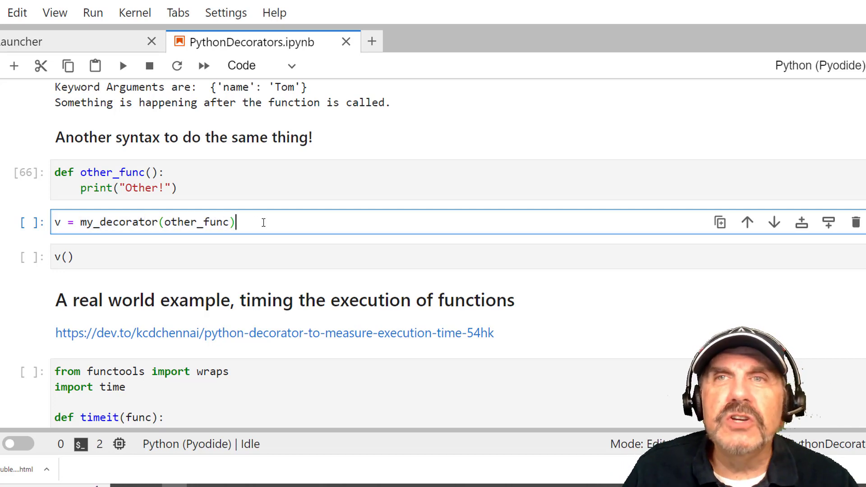
key(shift+enter)
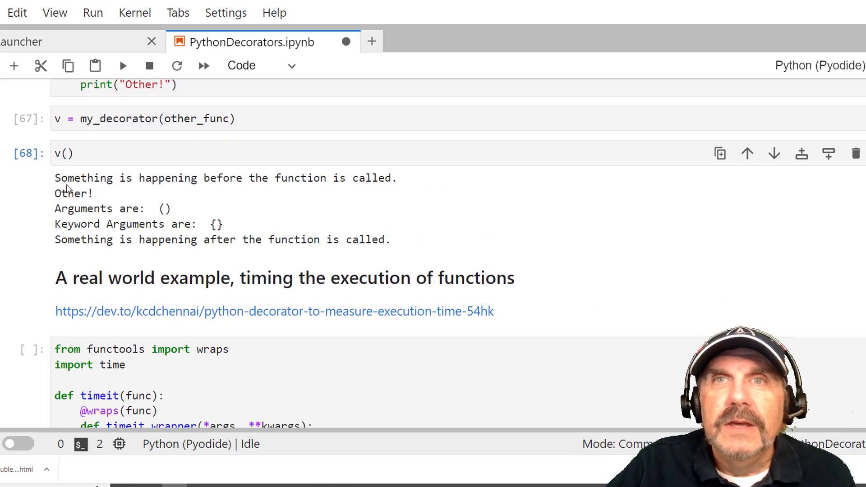
double_click(73, 193)
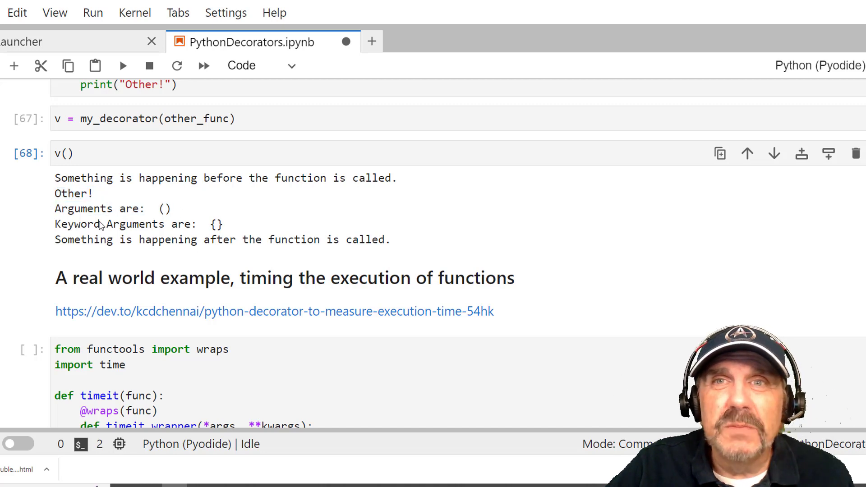
mouse_move(254, 218)
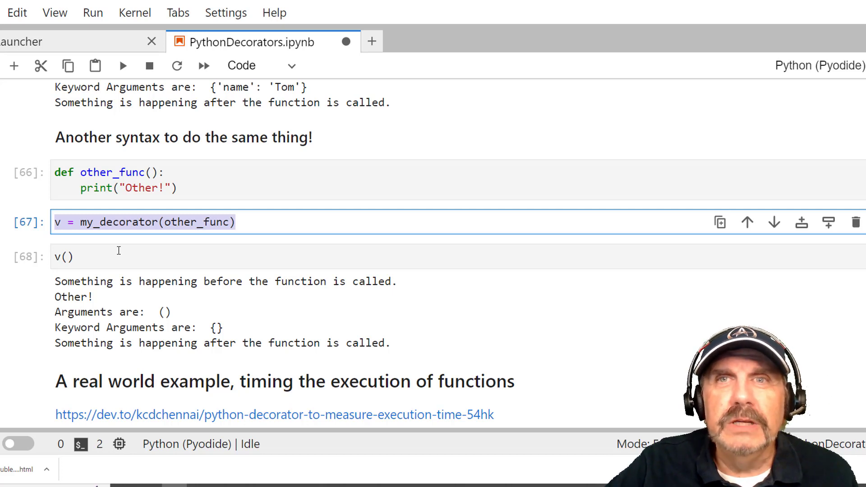
click(118, 256)
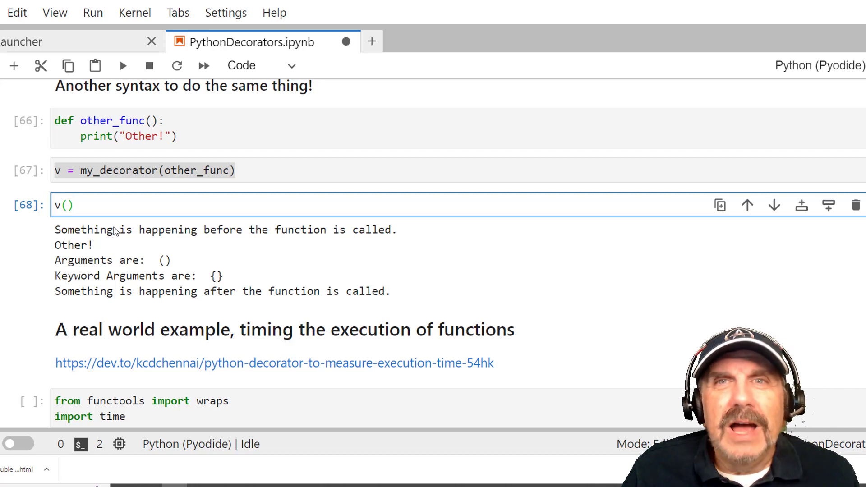
click(72, 205)
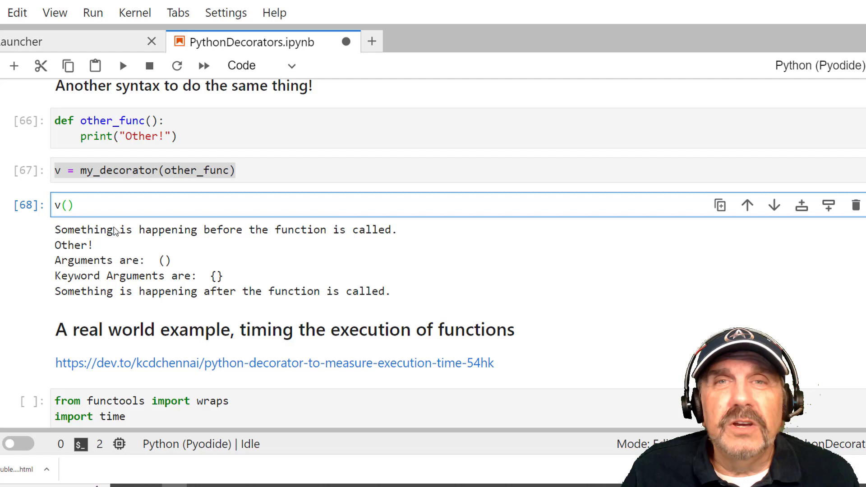
click(72, 205)
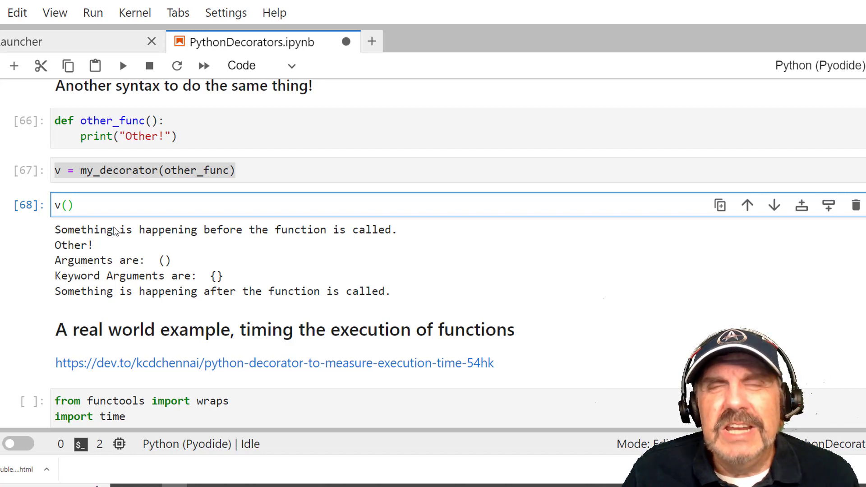
click(75, 205)
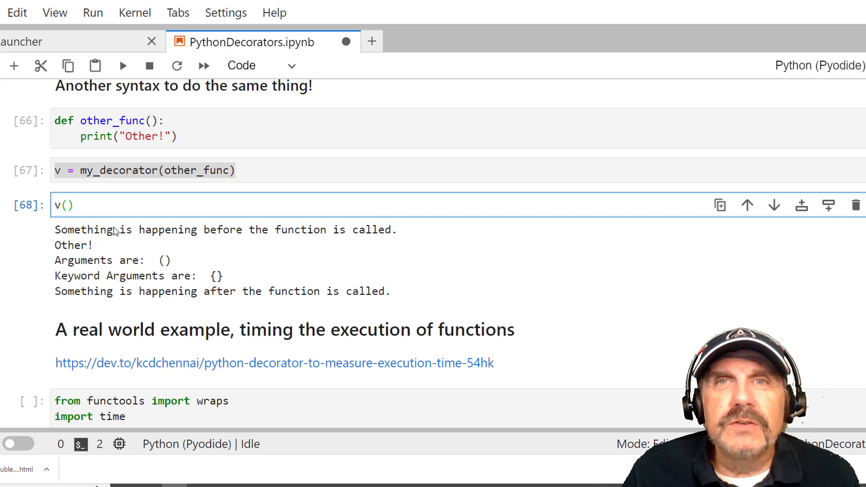
click(72, 205)
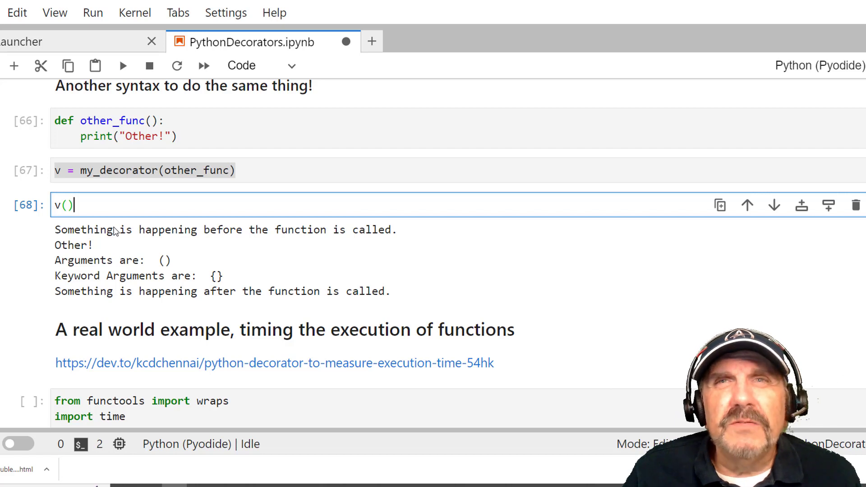
key(ctrl+s)
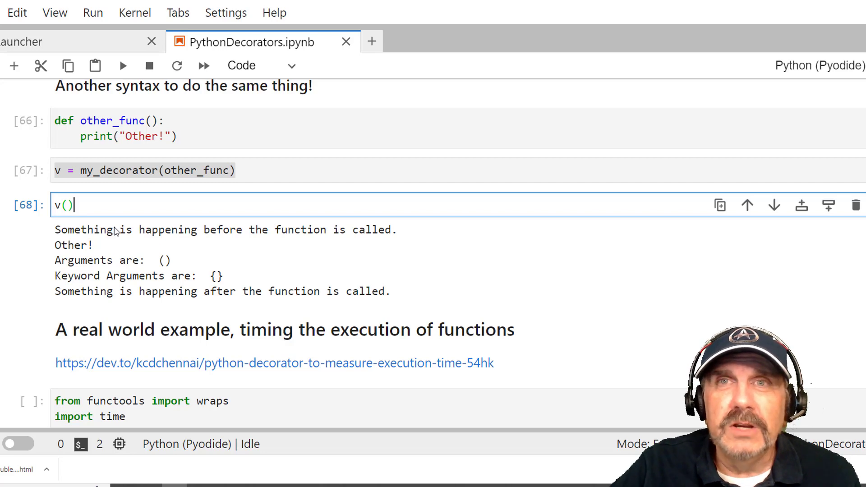
scroll(down, 3)
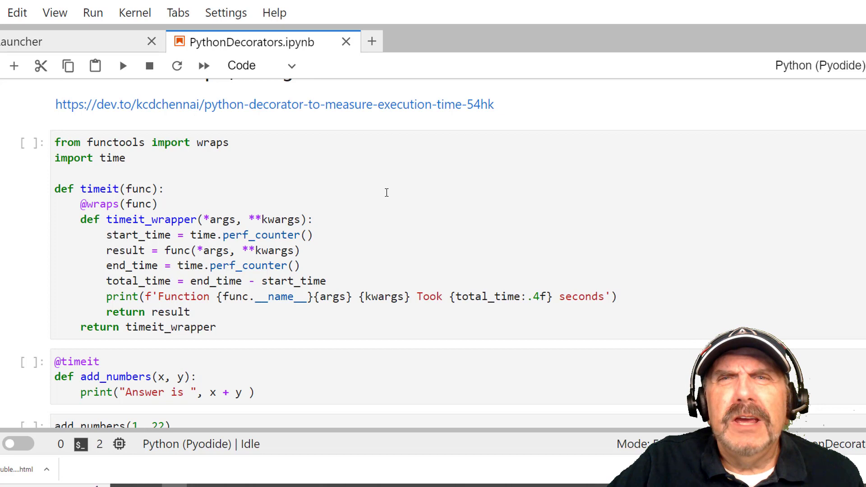
scroll(up, 3)
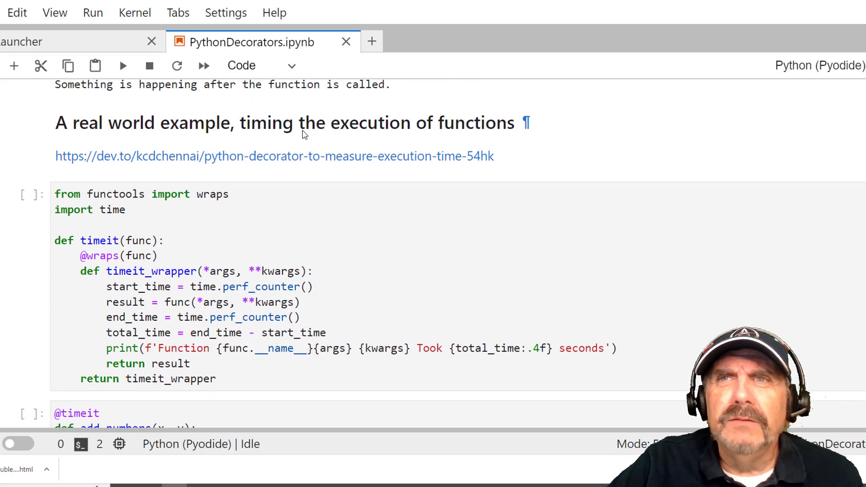
mouse_move(331, 226)
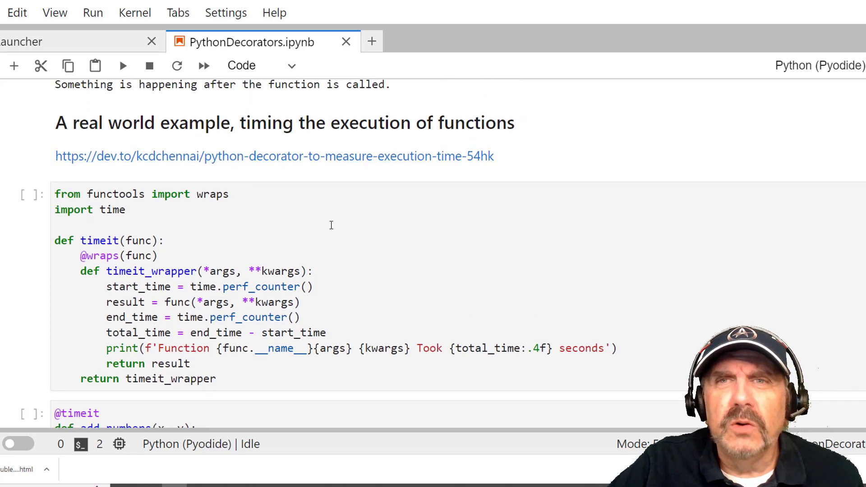
scroll(down, 3)
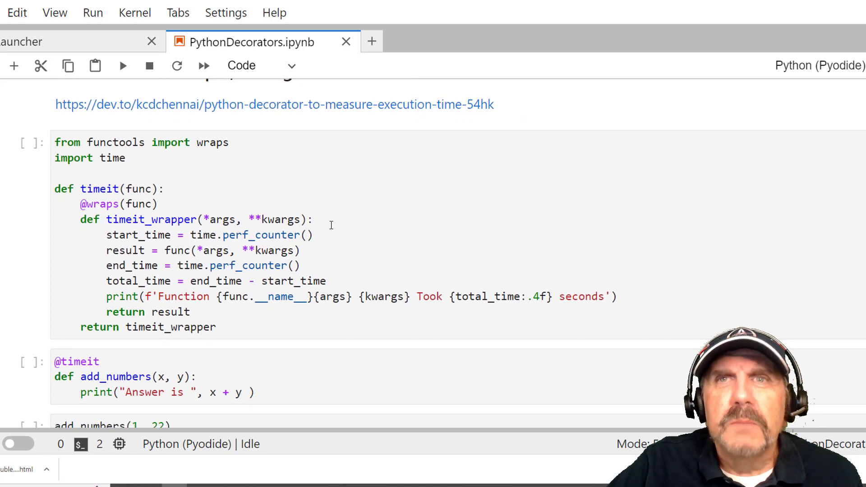
mouse_move(273, 178)
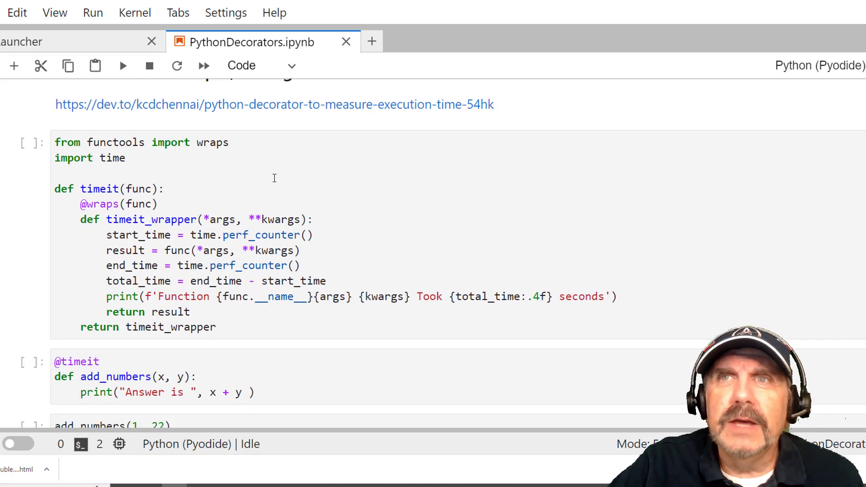
mouse_move(257, 331)
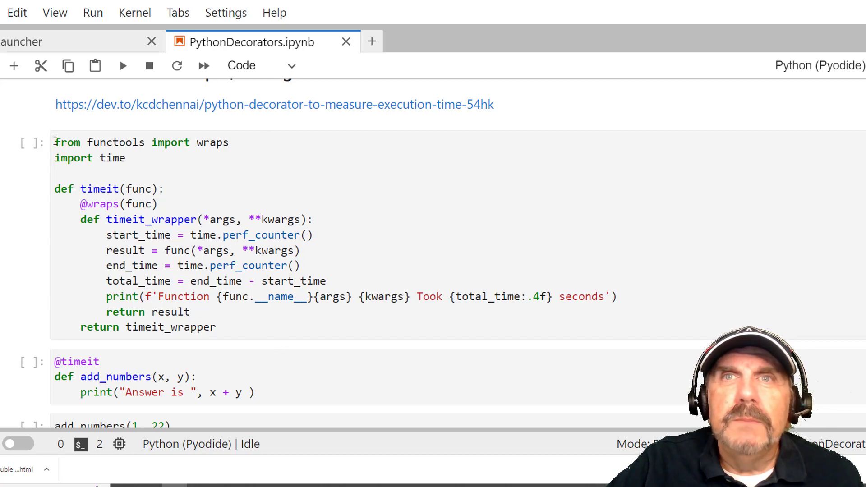
click(235, 156)
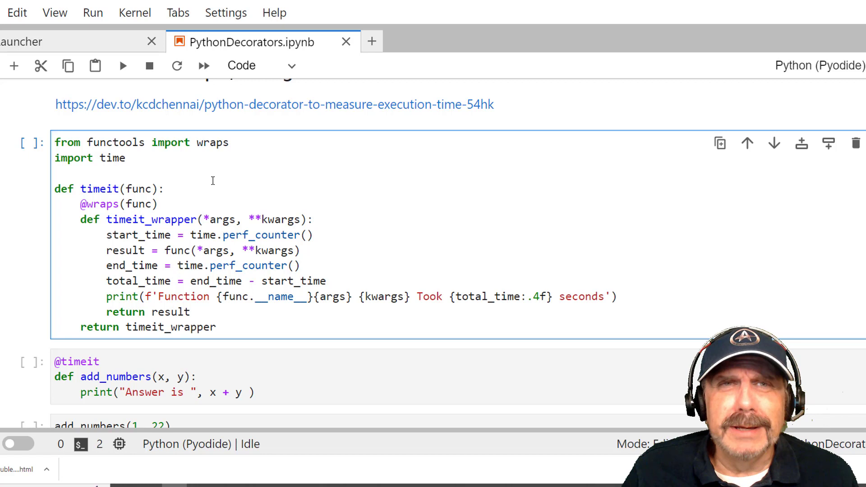
click(61, 173)
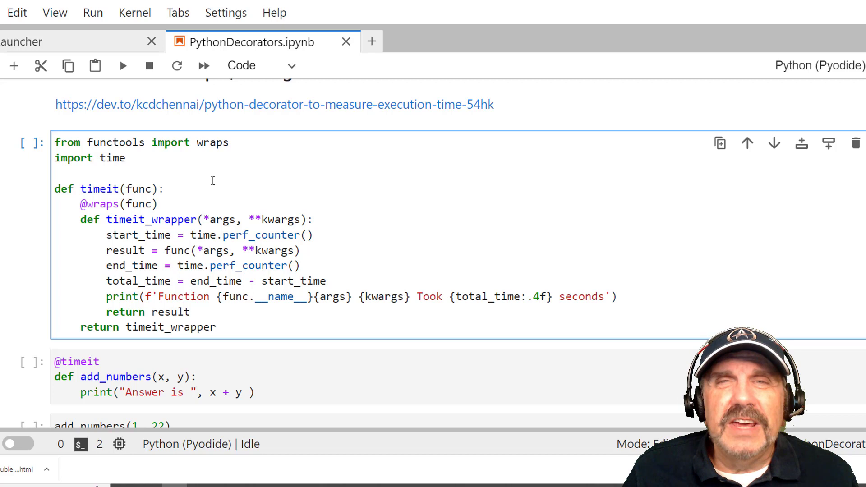
click(55, 173)
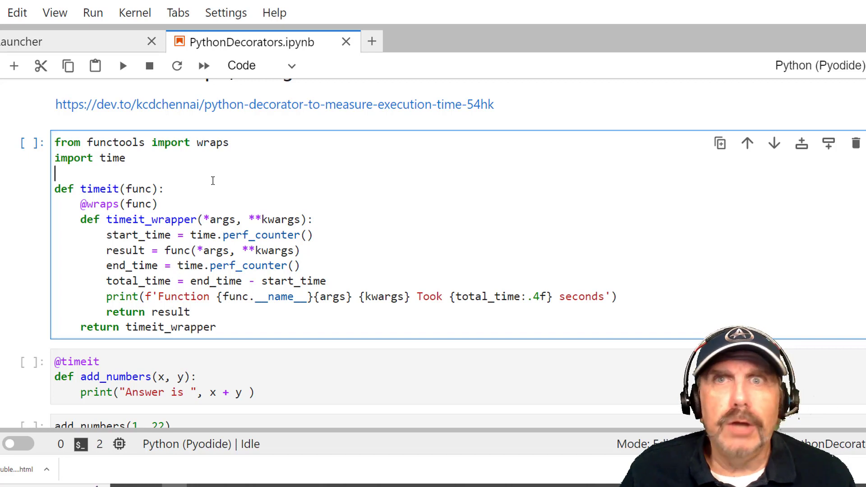
click(87, 142)
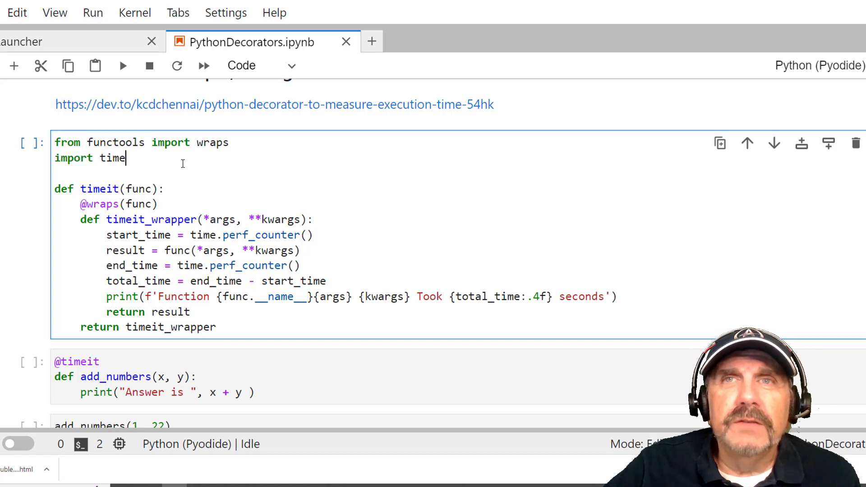
mouse_move(210, 166)
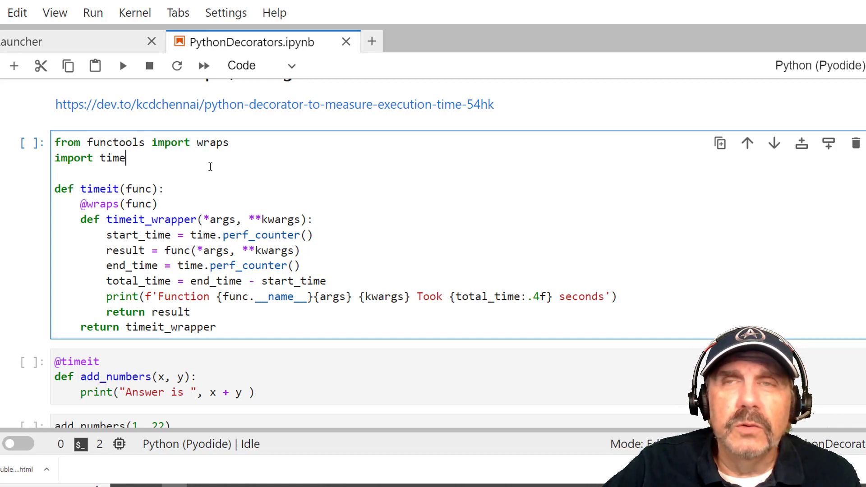
mouse_move(168, 143)
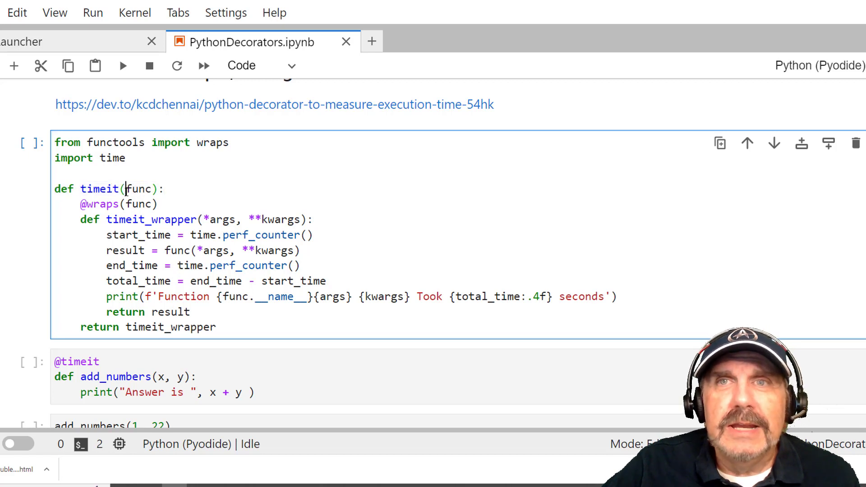
double_click(99, 204)
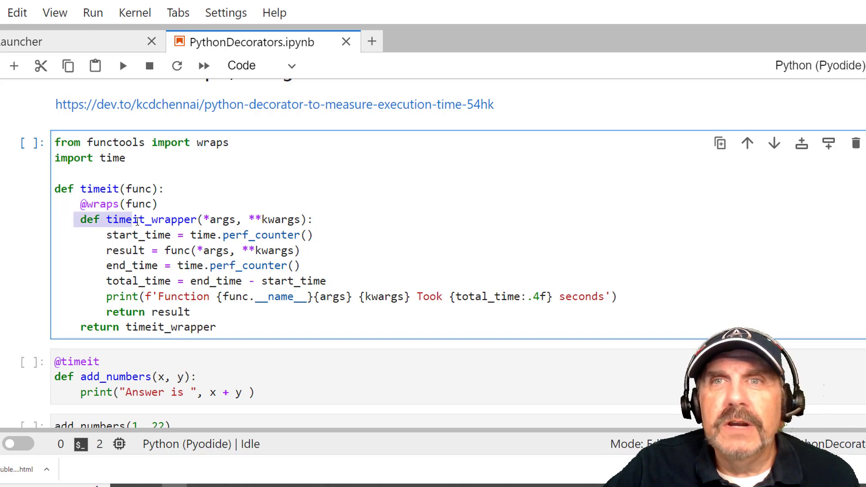
double_click(156, 327)
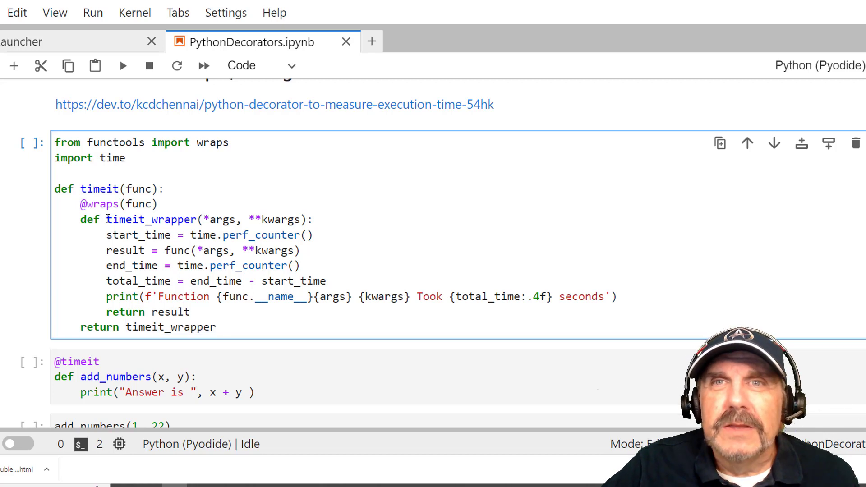
double_click(149, 219)
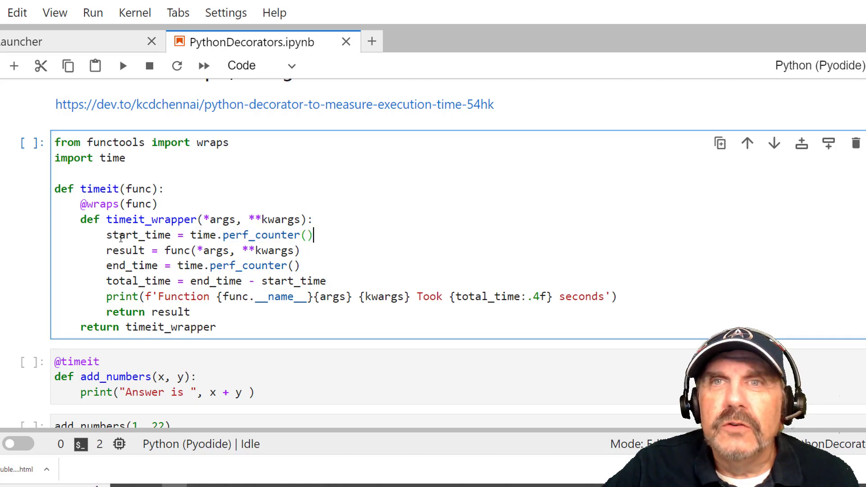
click(147, 250)
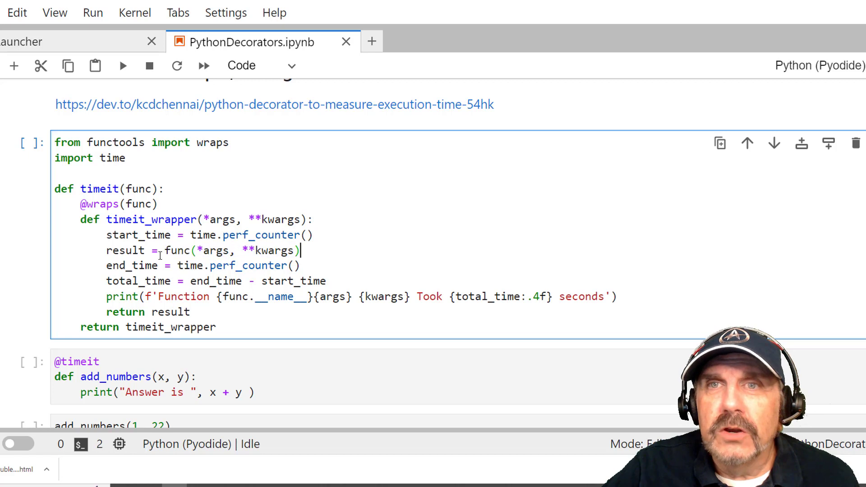
click(172, 265)
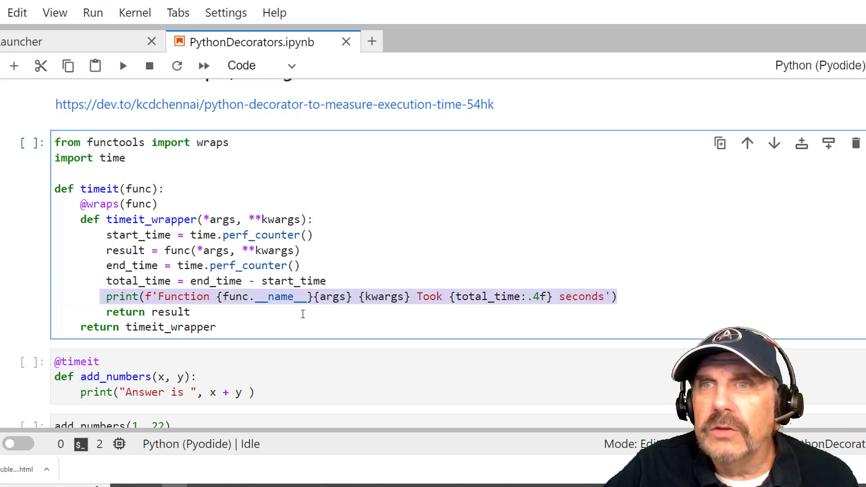
click(155, 311)
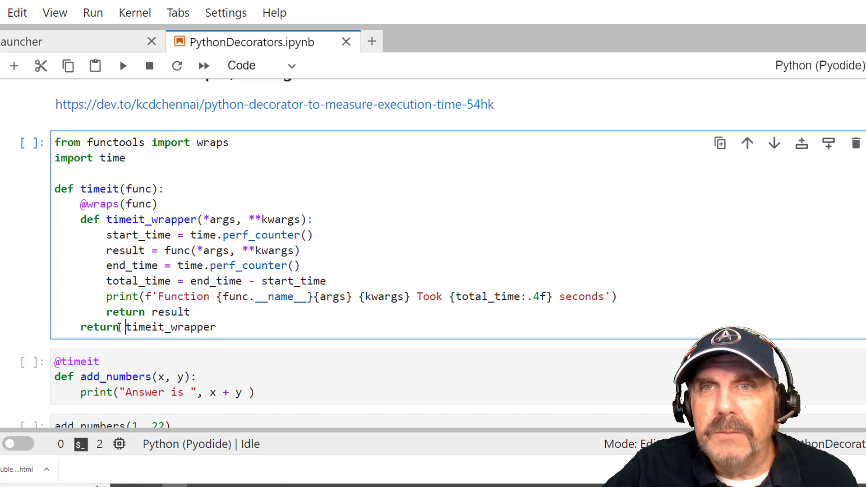
double_click(170, 327)
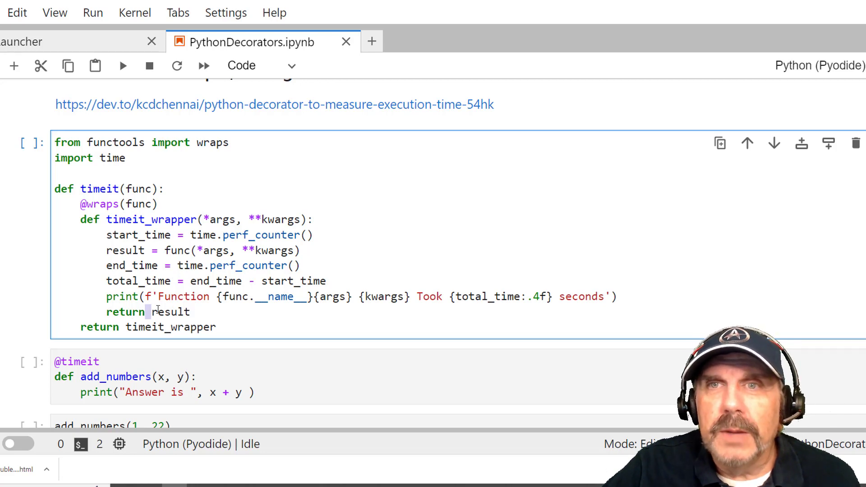
scroll(down, 3)
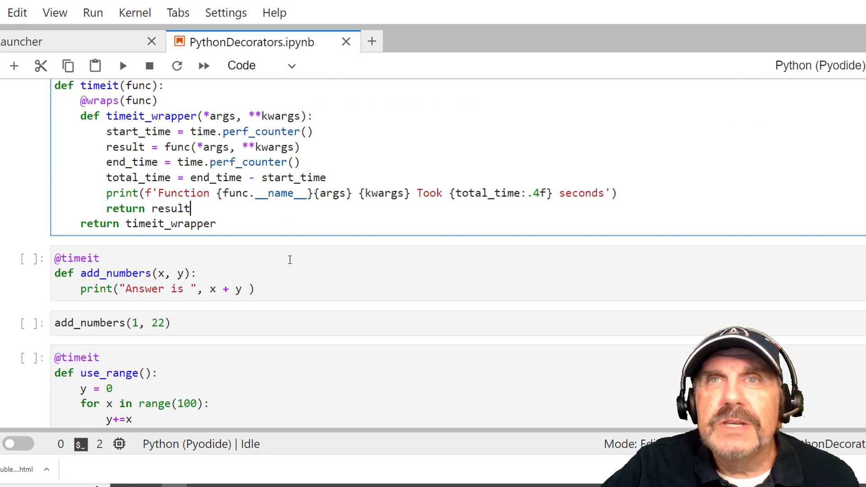
mouse_move(309, 206)
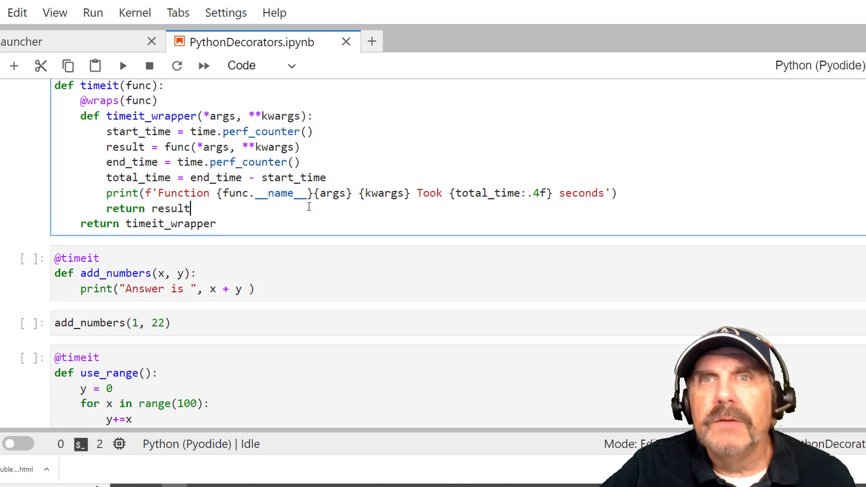
Run add_numbers(1, 22) with timeit, showing Answer is 23 and the 0.0005 seconds timing.
click(98, 248)
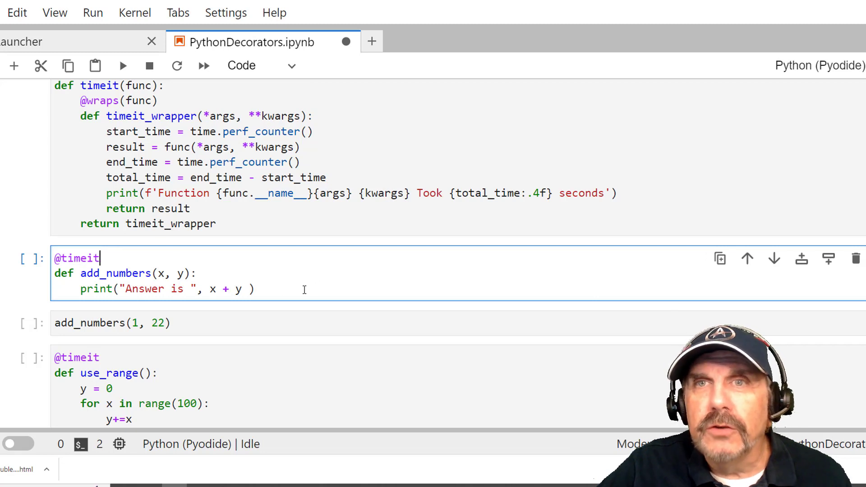
click(197, 272)
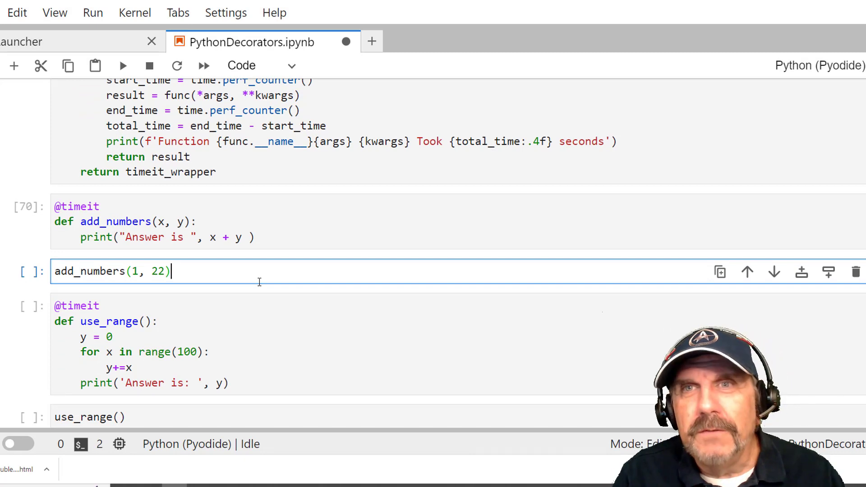
key(shift+Enter)
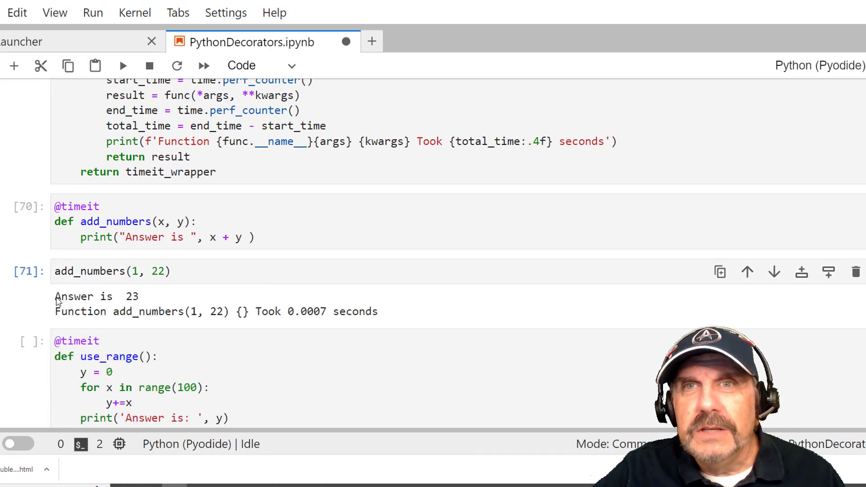
double_click(74, 297)
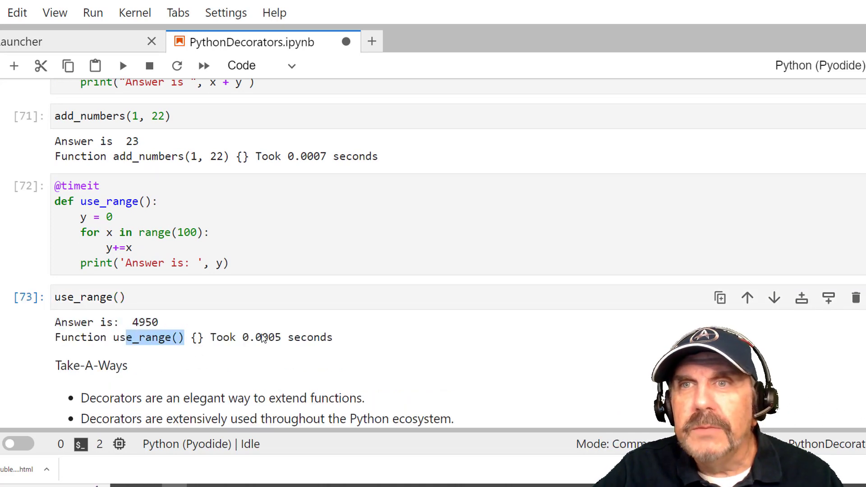
double_click(261, 337)
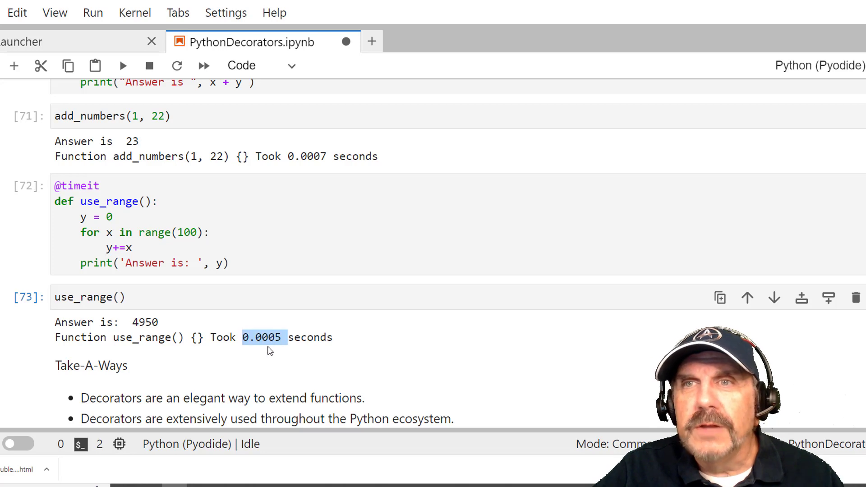
scroll(down, 3)
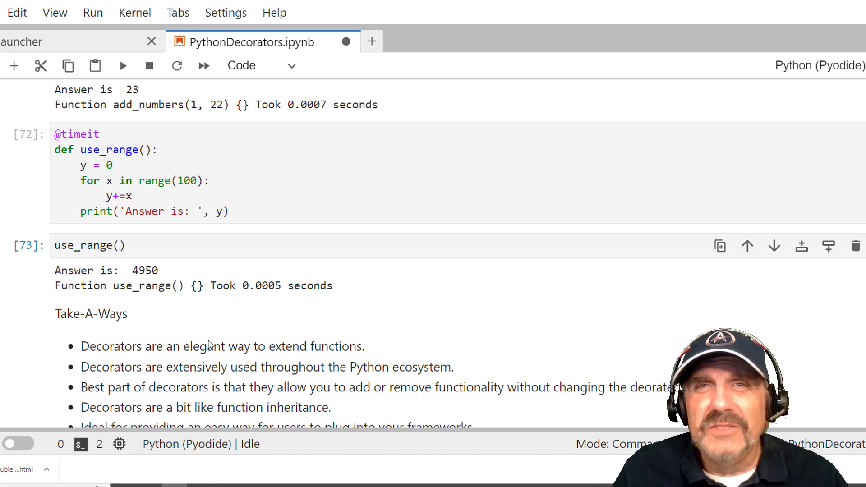
mouse_move(215, 335)
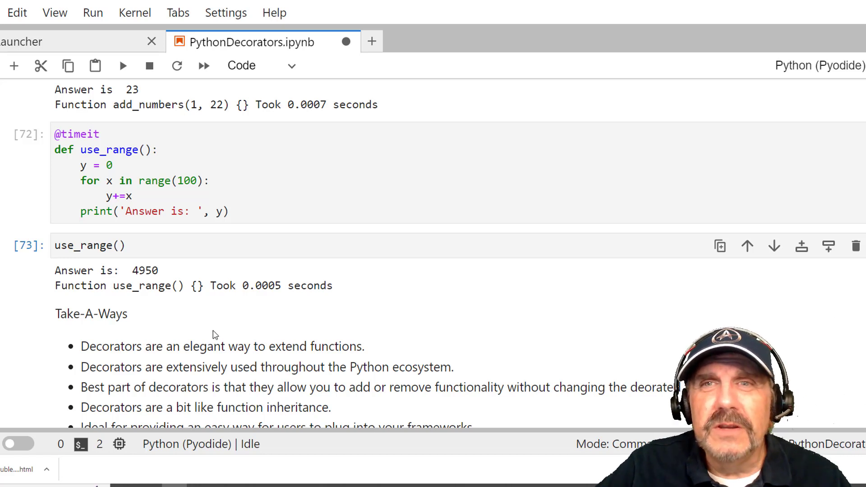
scroll(down, 3)
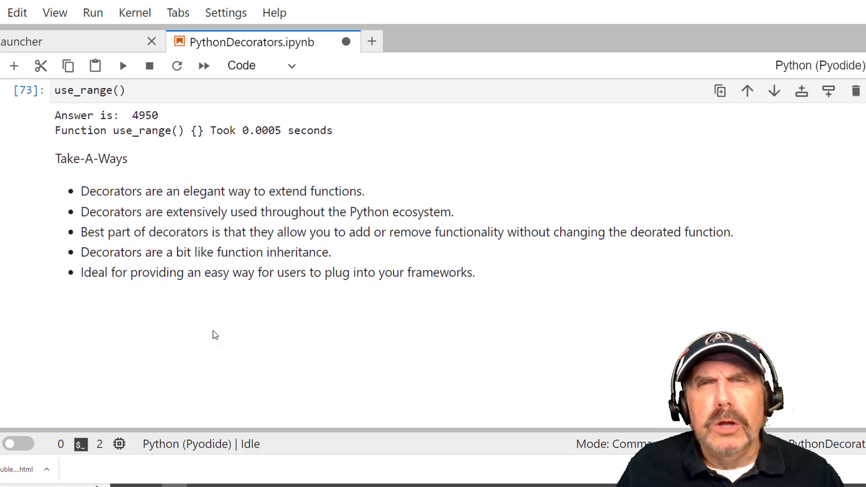
mouse_move(82, 192)
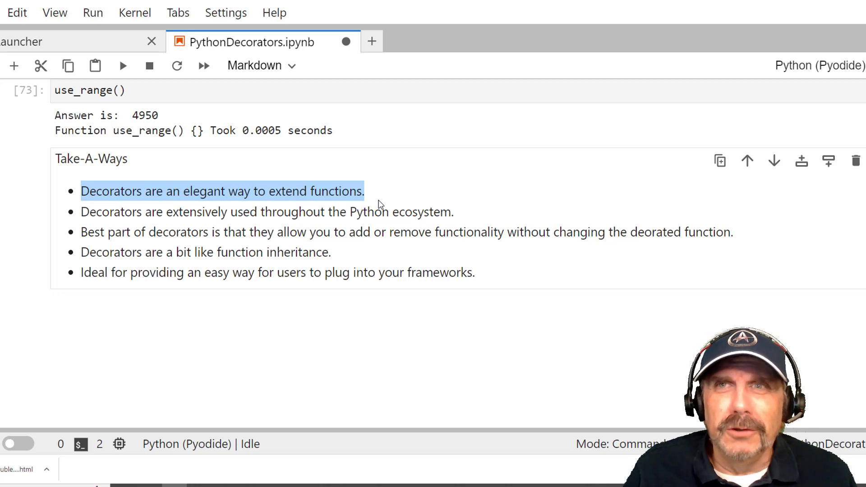
click(140, 264)
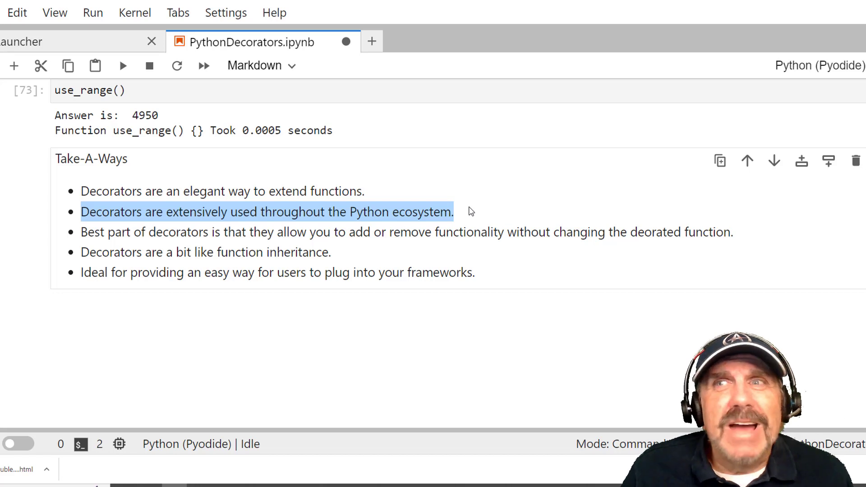
key(ctrl+s)
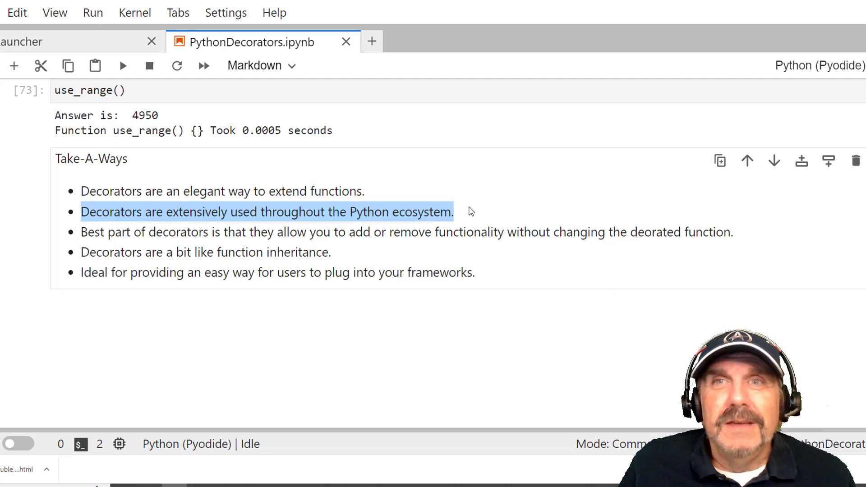
mouse_move(446, 232)
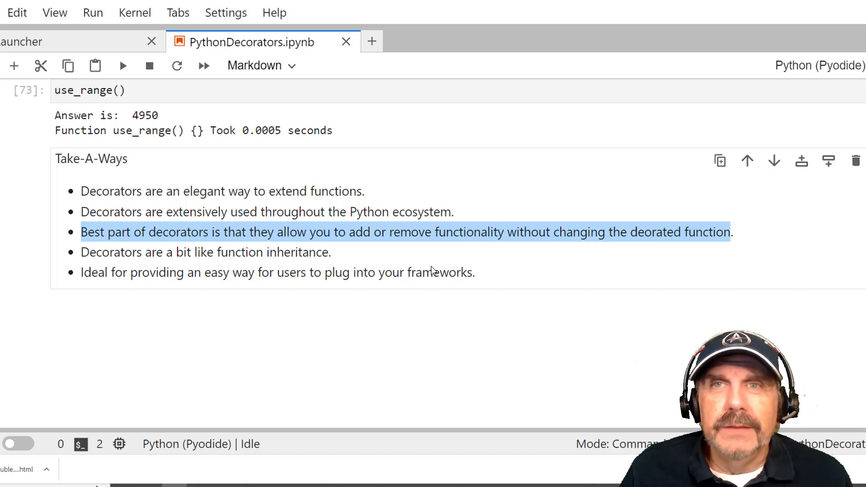
scroll(up, 3)
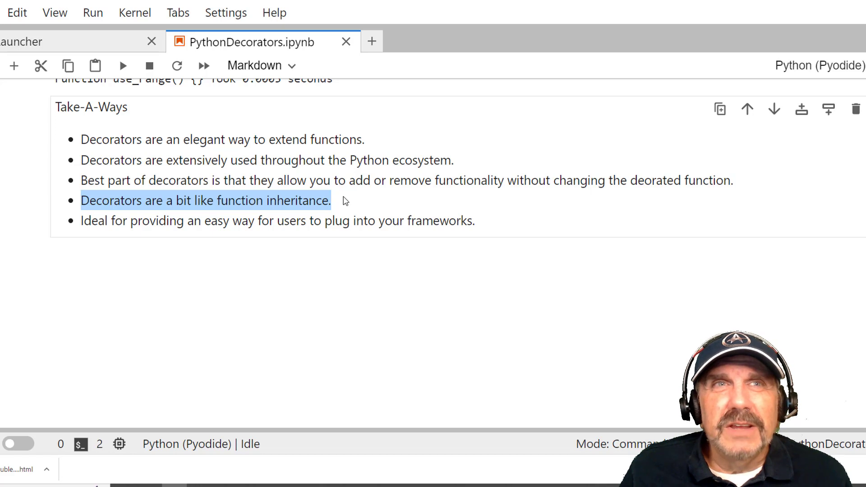
click(494, 216)
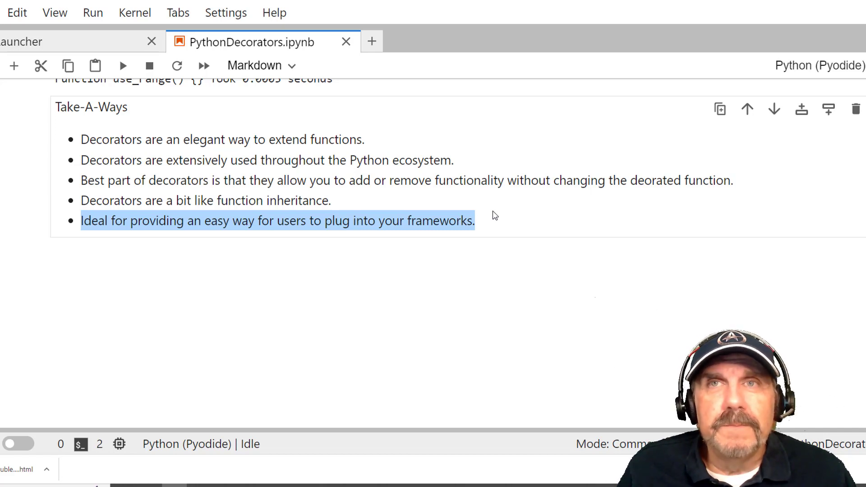
click(494, 216)
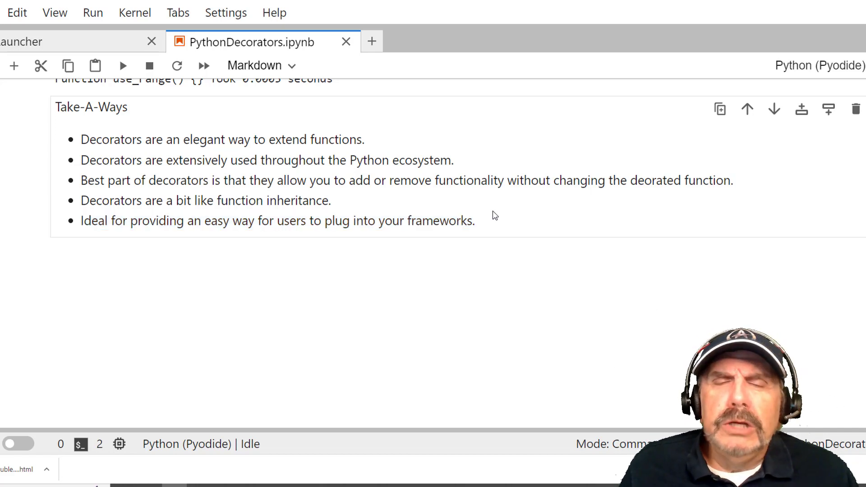